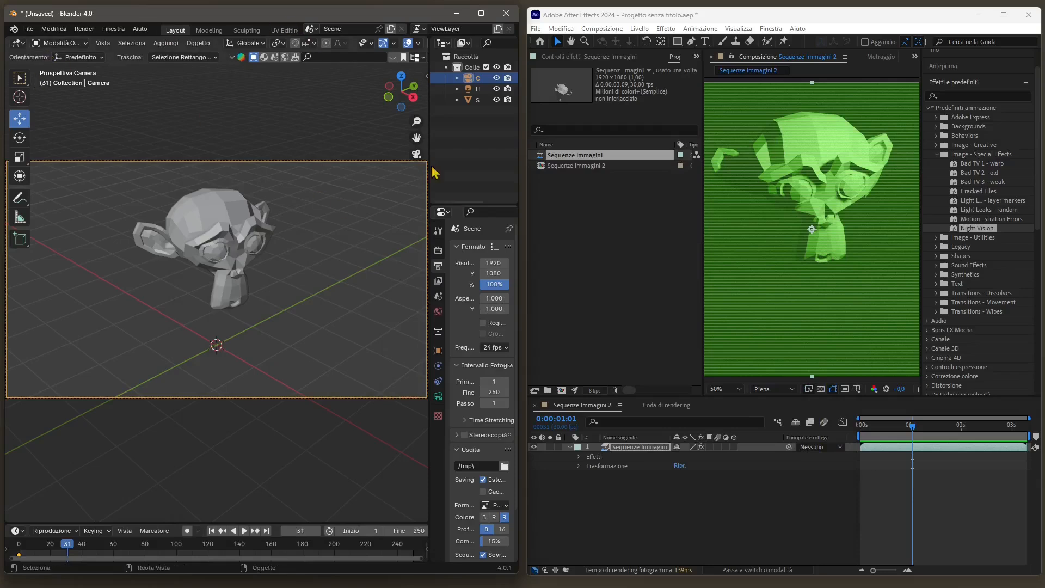
{"action": "mouse_move", "coordinate": [906, 445]}
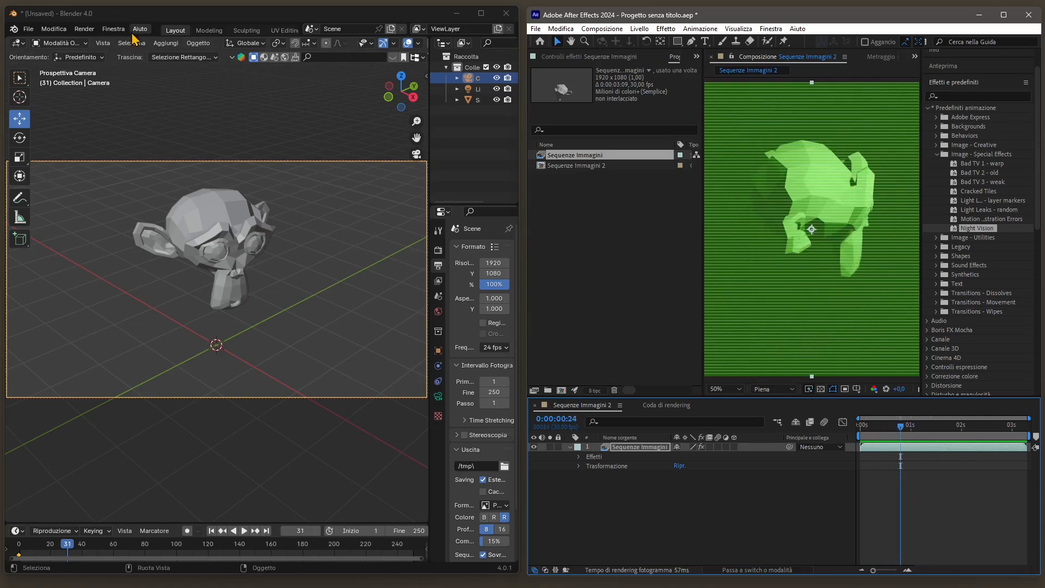
{"action": "mouse_move", "coordinate": [93, 223]}
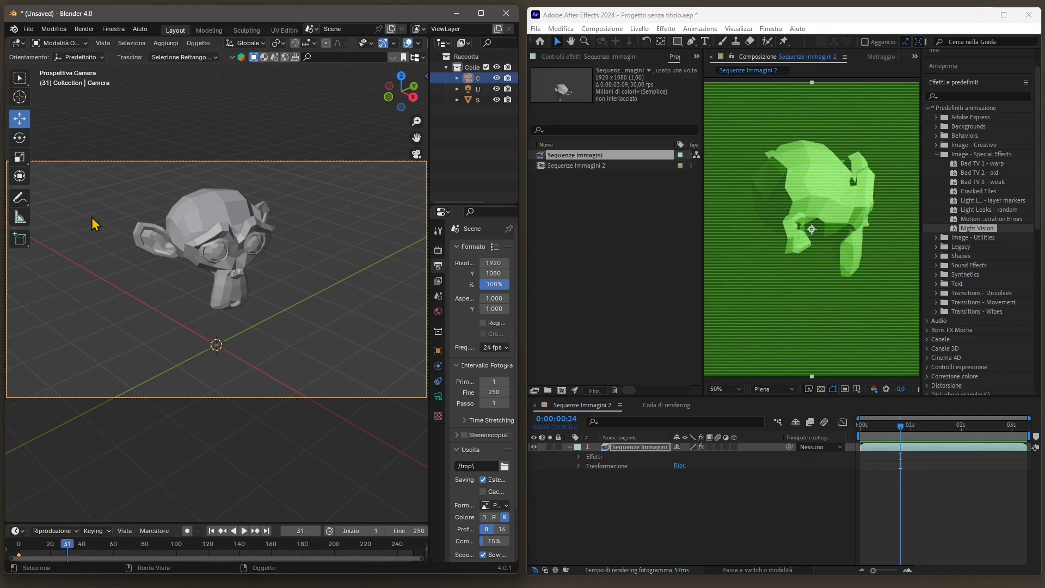
{"action": "mouse_move", "coordinate": [232, 309]}
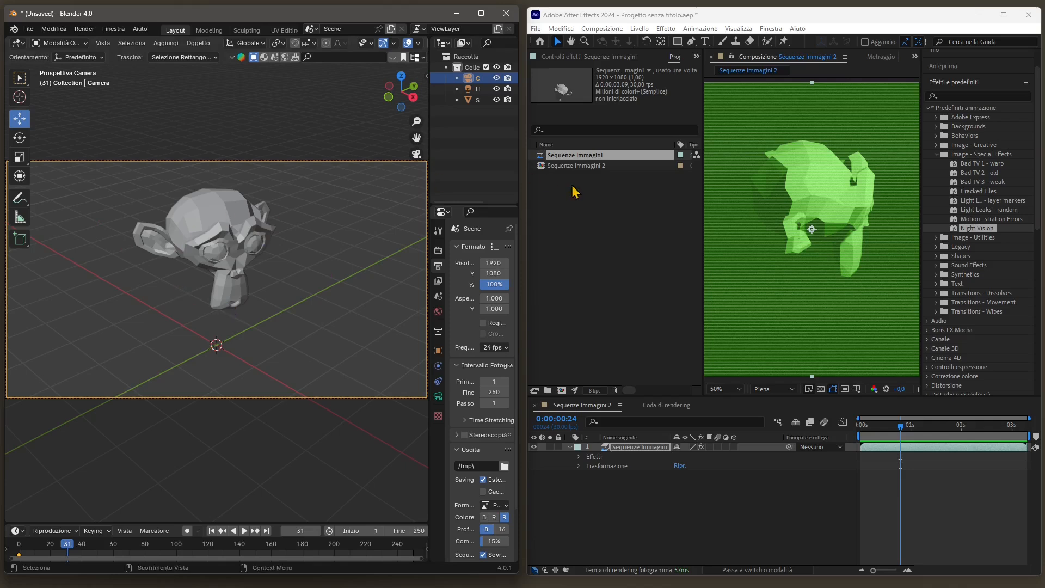
{"action": "mouse_move", "coordinate": [754, 270]}
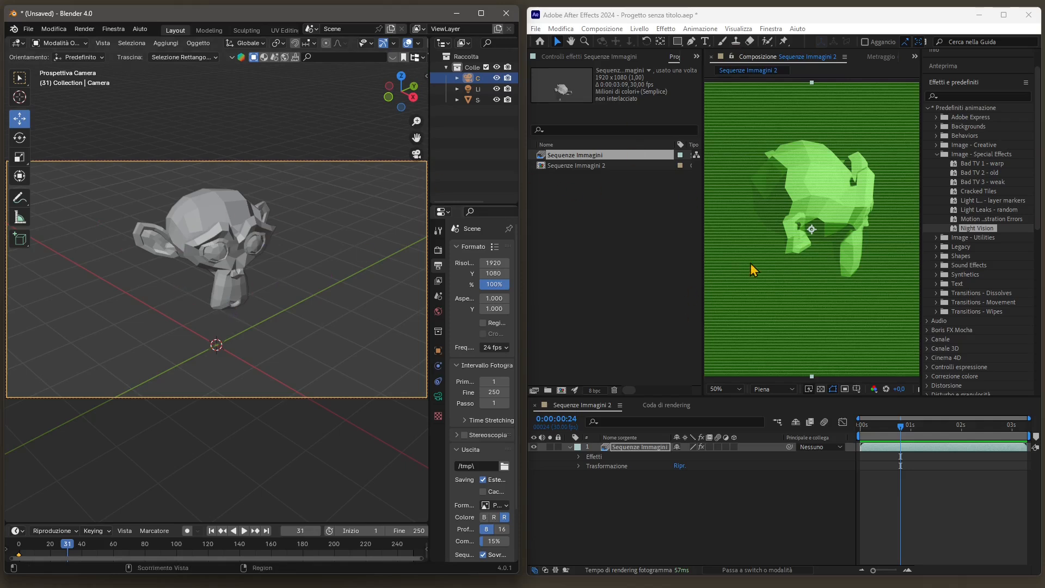
{"action": "mouse_move", "coordinate": [103, 324]}
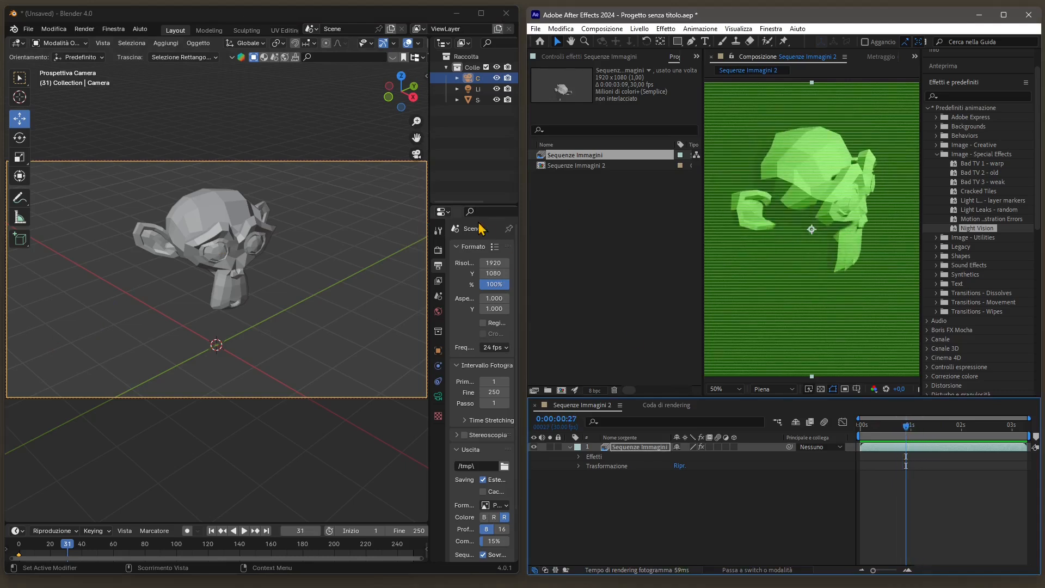
Step: Close After Effects, discarding its unsaved project changes
{"action": "left_click", "coordinate": [1036, 15]}
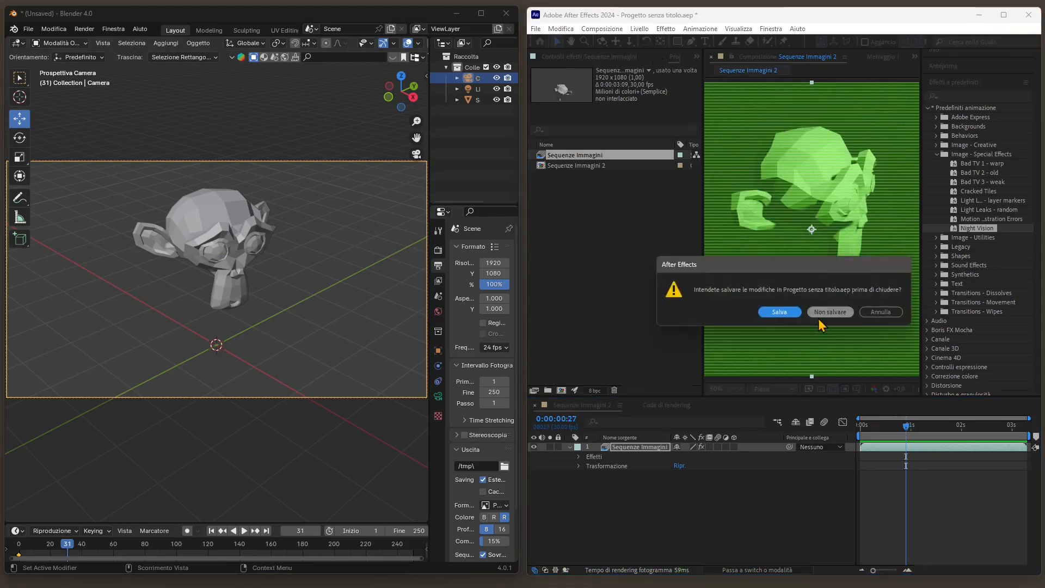
{"action": "left_click", "coordinate": [830, 312]}
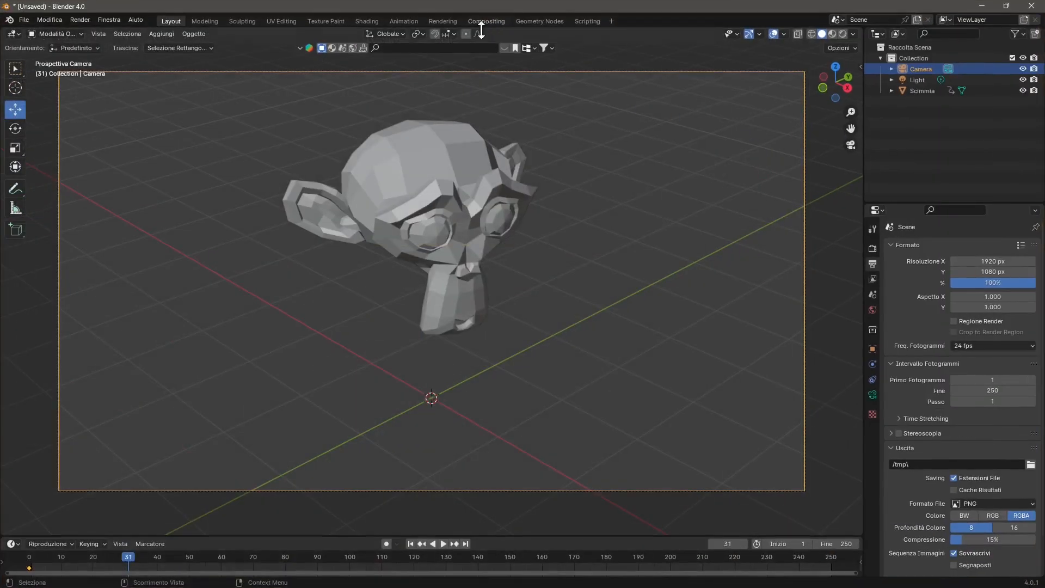
Step: Switch Blender's interface language from Italian to English in Preferences
{"action": "left_click", "coordinate": [48, 19]}
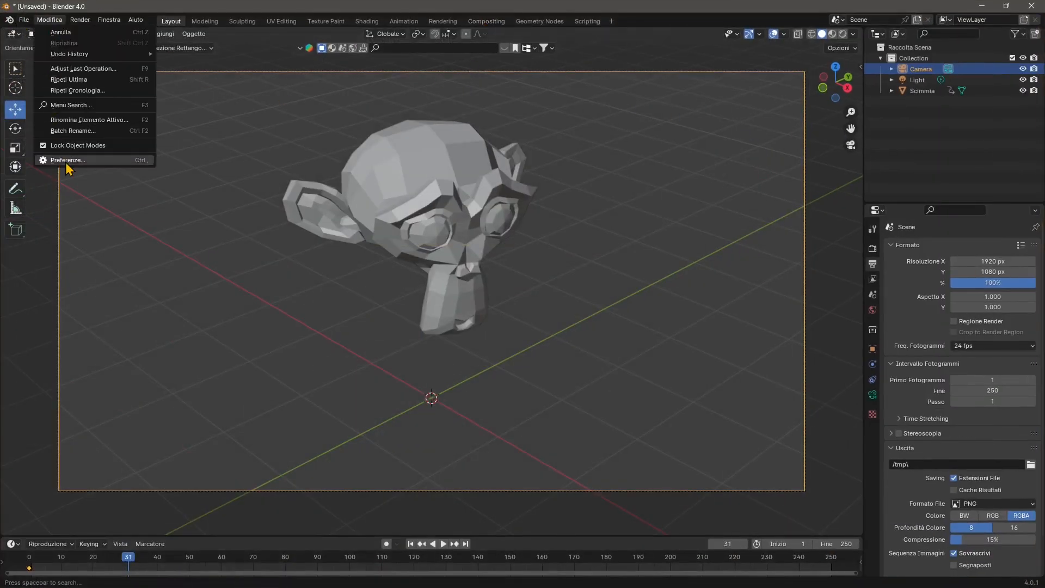
{"action": "left_click", "coordinate": [67, 160]}
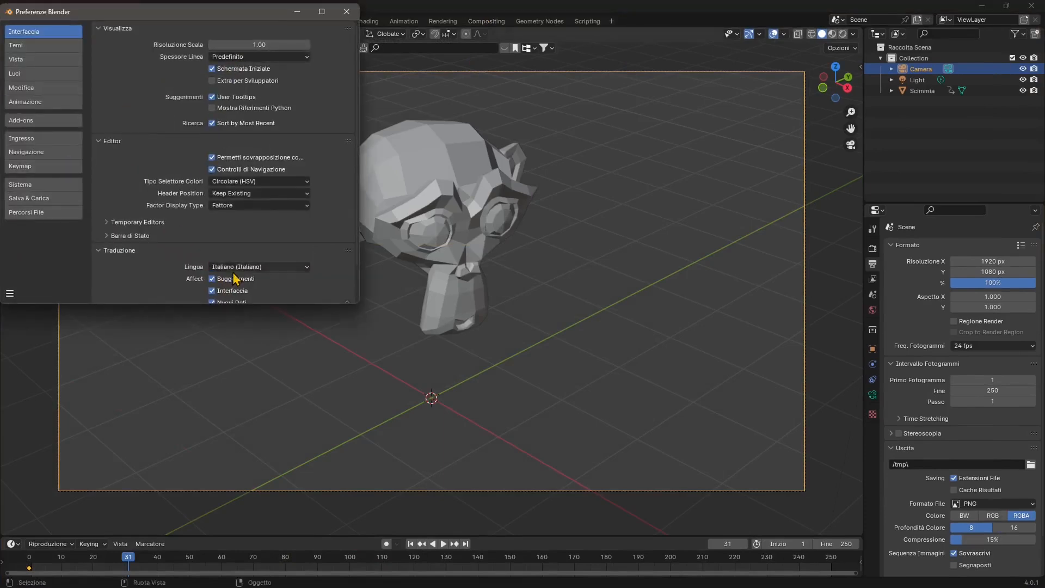
{"action": "left_click", "coordinate": [259, 267]}
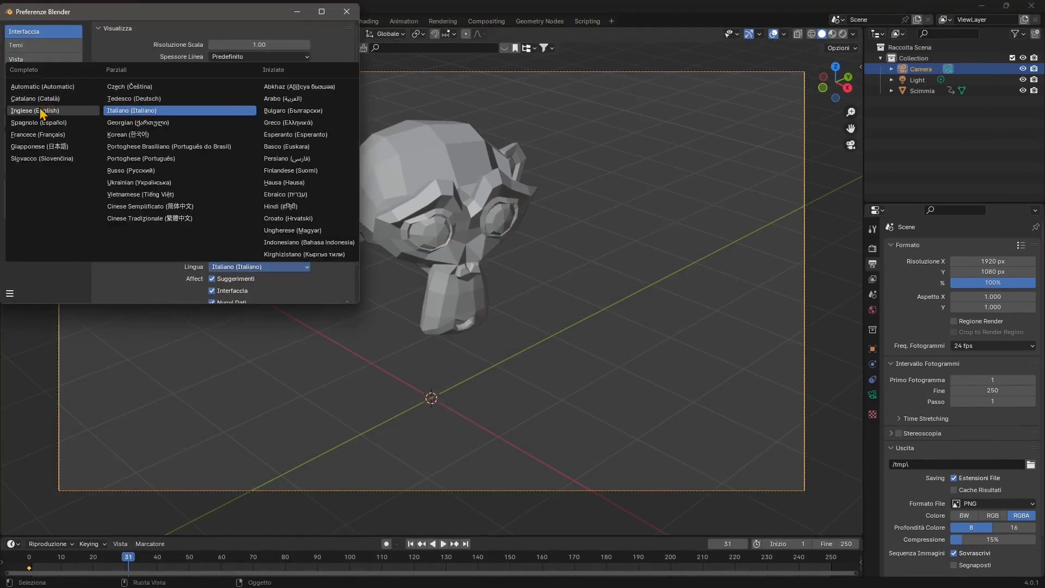
{"action": "left_click", "coordinate": [33, 111]}
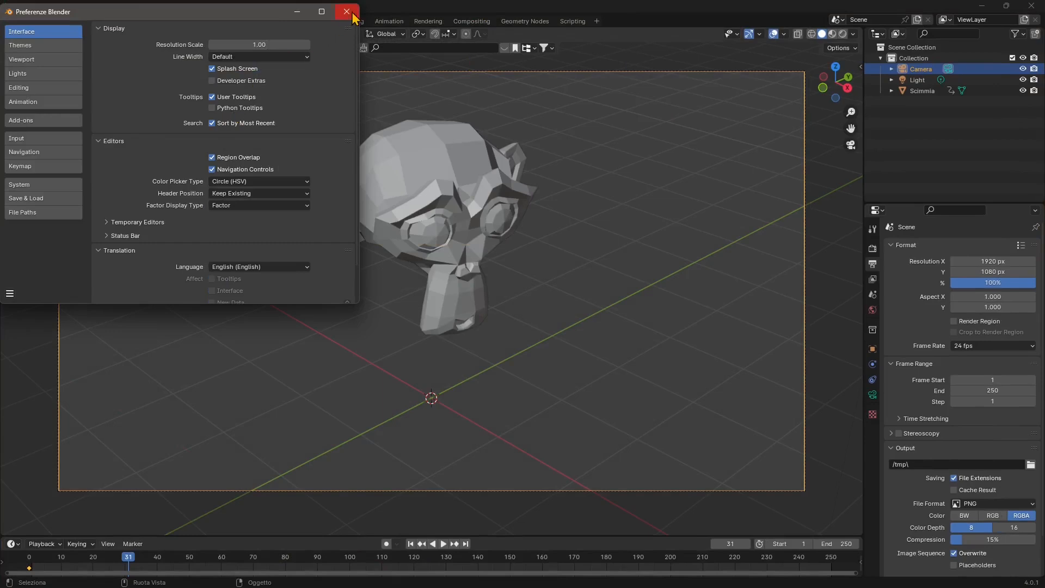
{"action": "left_click", "coordinate": [346, 12]}
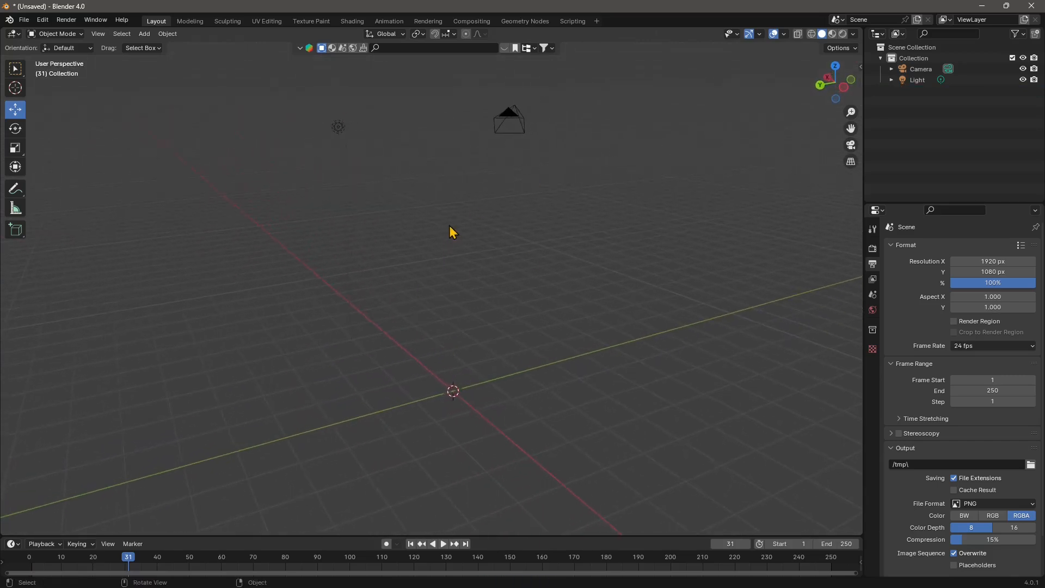
Step: Add a Suzanne monkey mesh and move it to a new position
{"action": "left_click", "coordinate": [144, 34]}
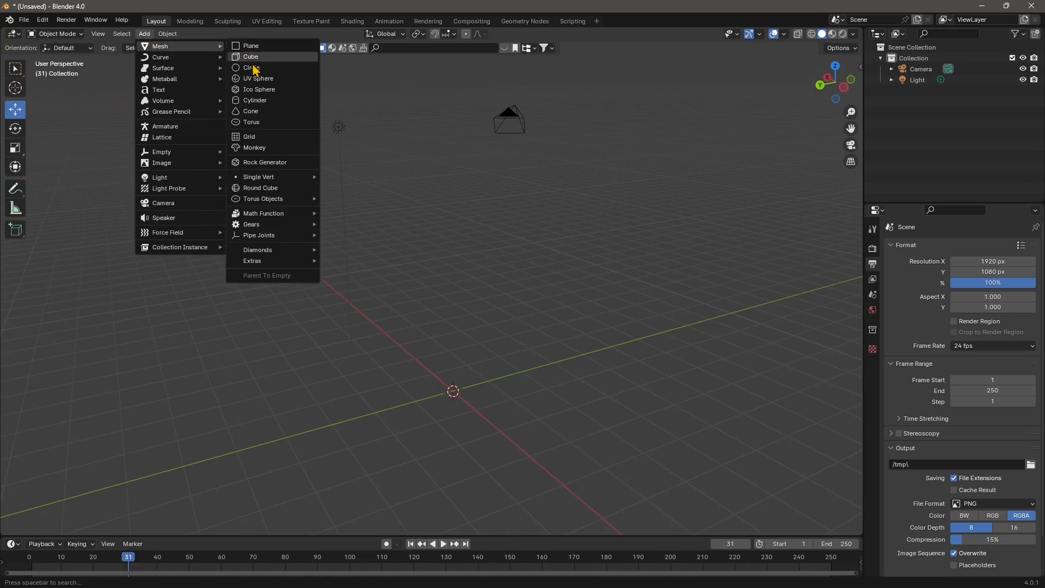
{"action": "left_click", "coordinate": [255, 147]}
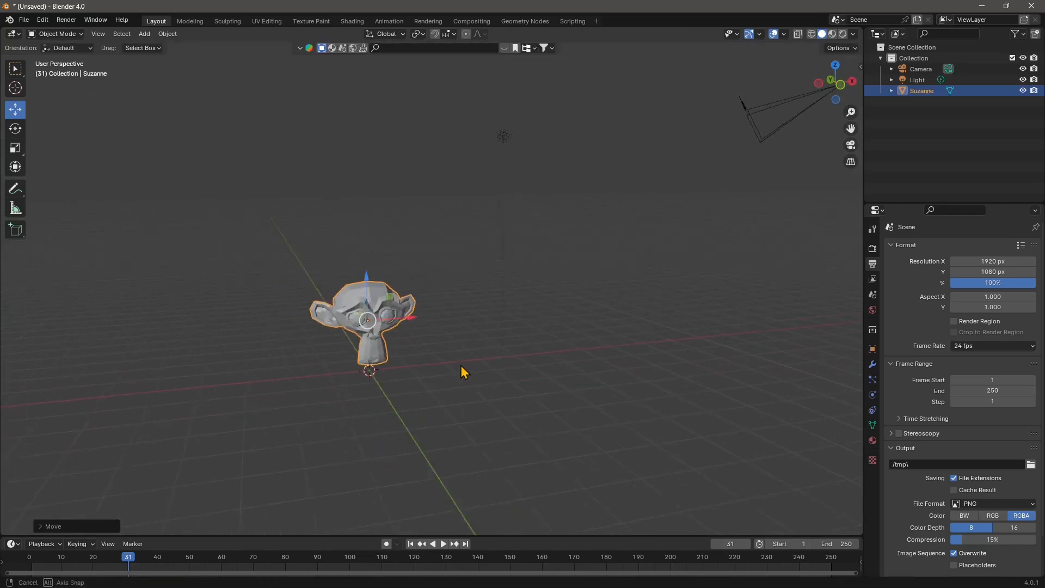
{"action": "left_click", "coordinate": [920, 68]}
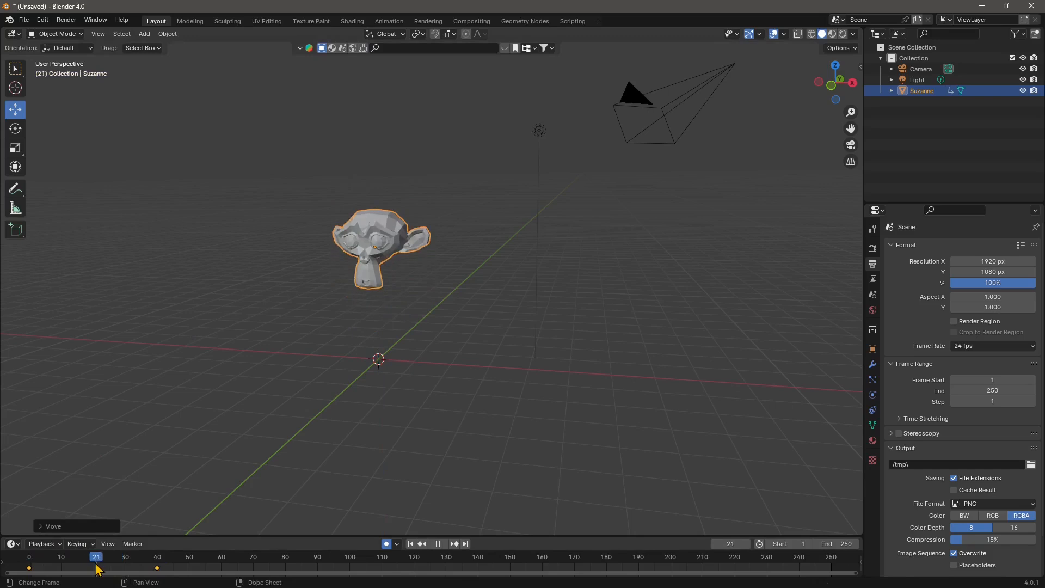
Step: Key a rotation for Suzanne near frame 22, scrub ahead, then select the camera
{"action": "left_click", "coordinate": [15, 128]}
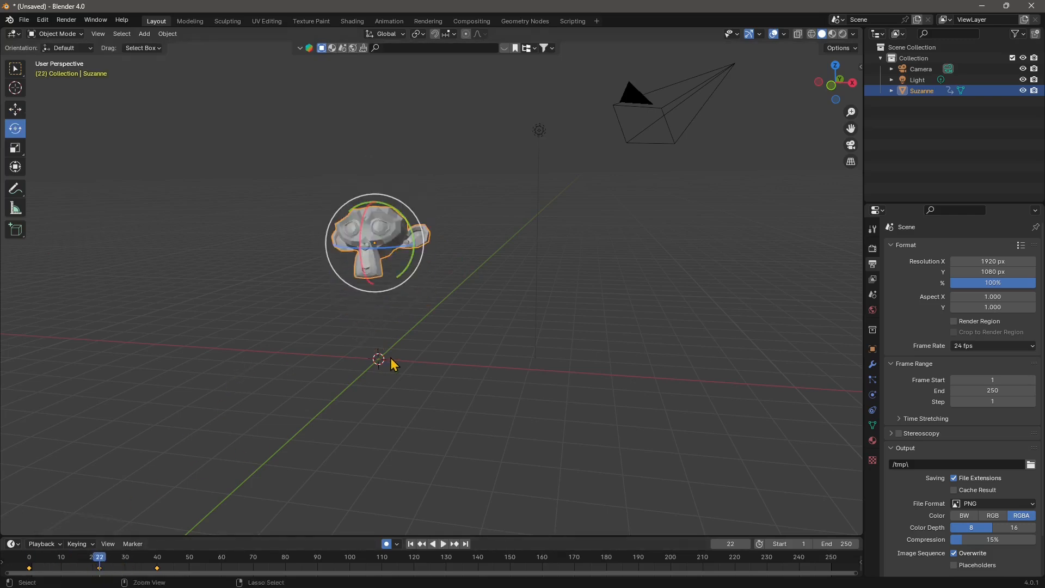
{"action": "key", "text": "r"}
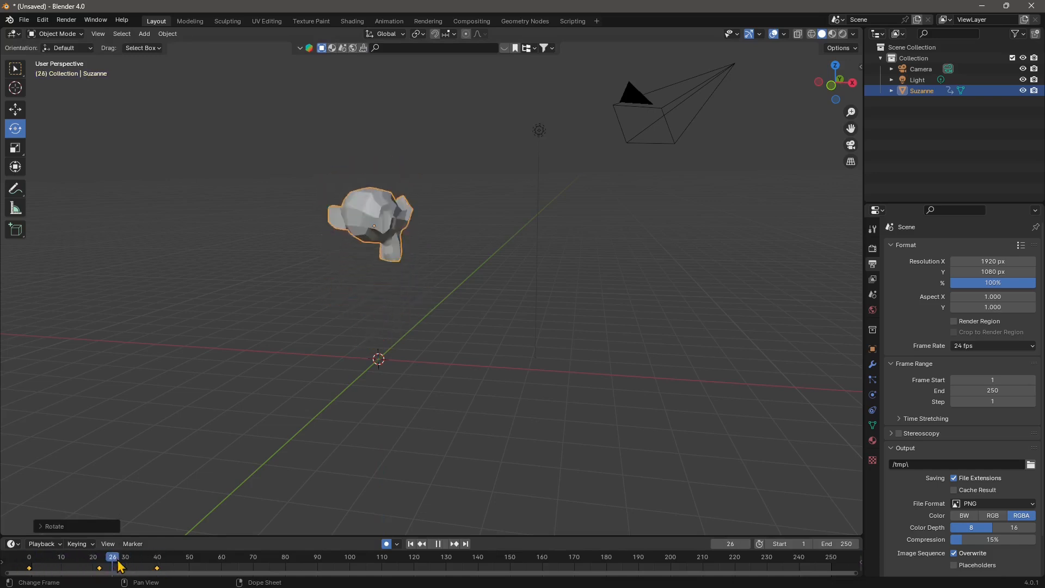
{"action": "left_click", "coordinate": [115, 556]}
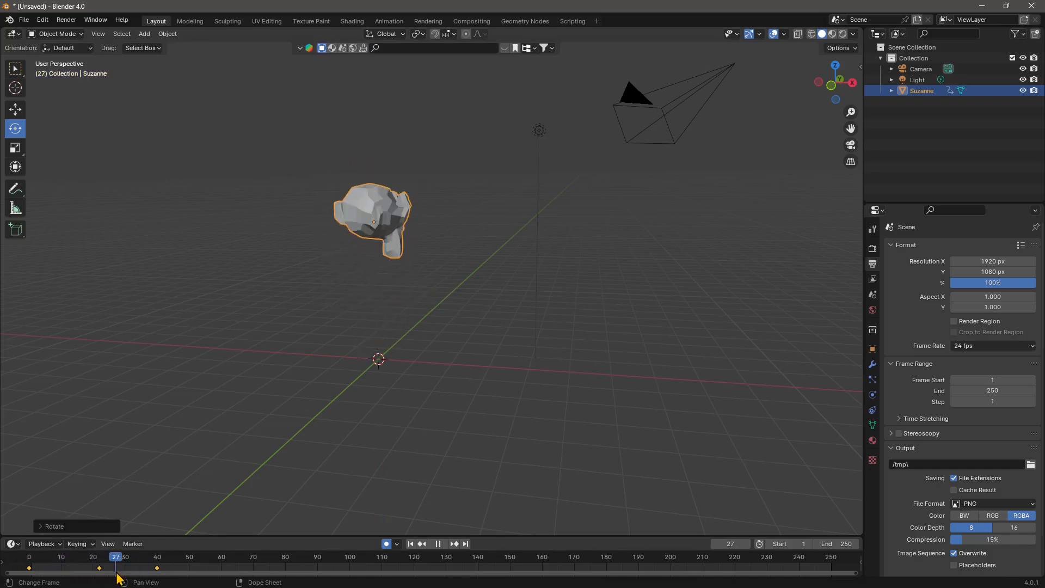
{"action": "left_click", "coordinate": [99, 556]}
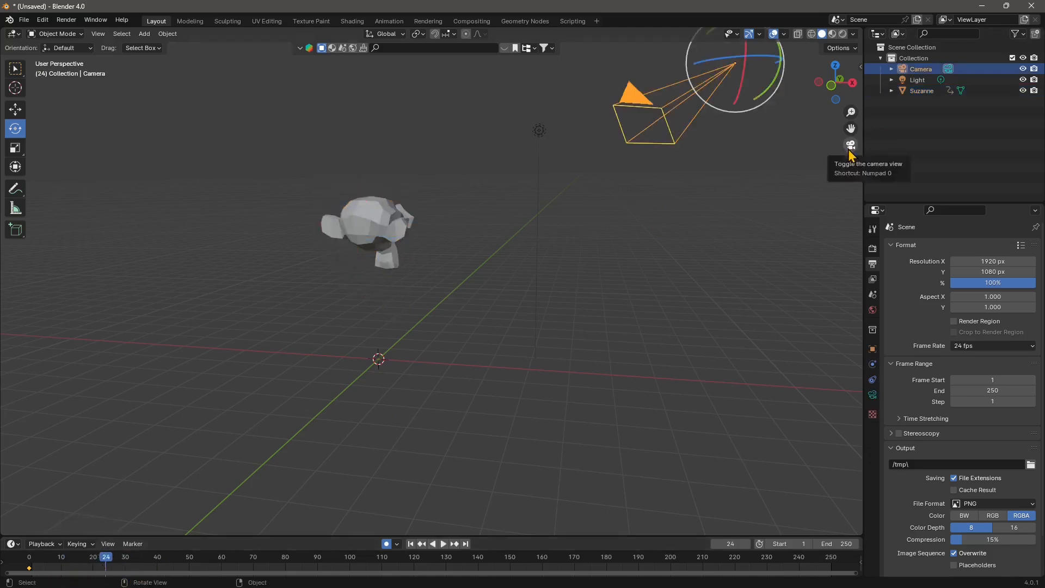
Step: View the scene through the camera and move to a later frame near 24
{"action": "left_click", "coordinate": [850, 145]}
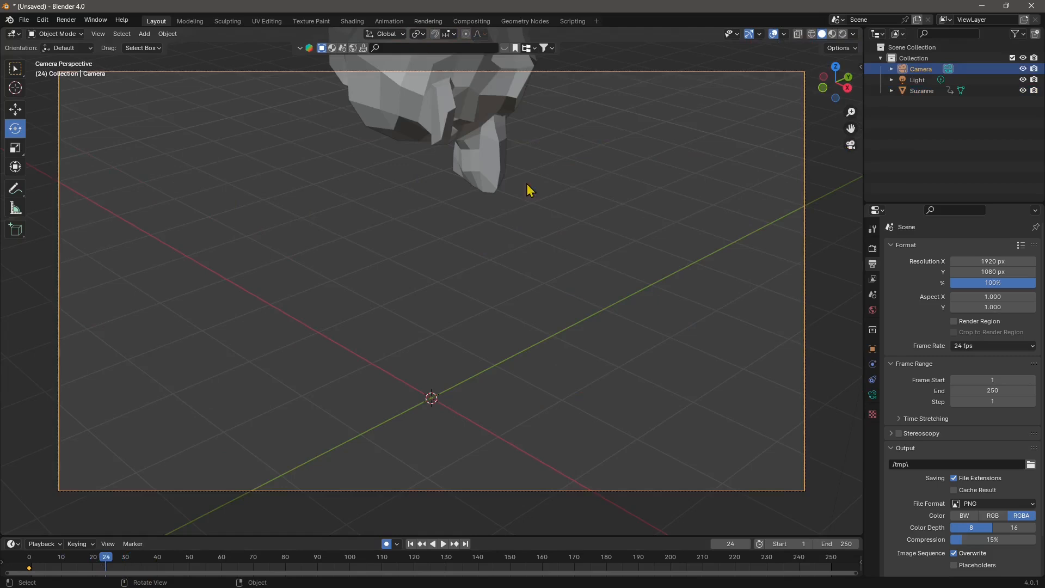
{"action": "mouse_move", "coordinate": [416, 158]}
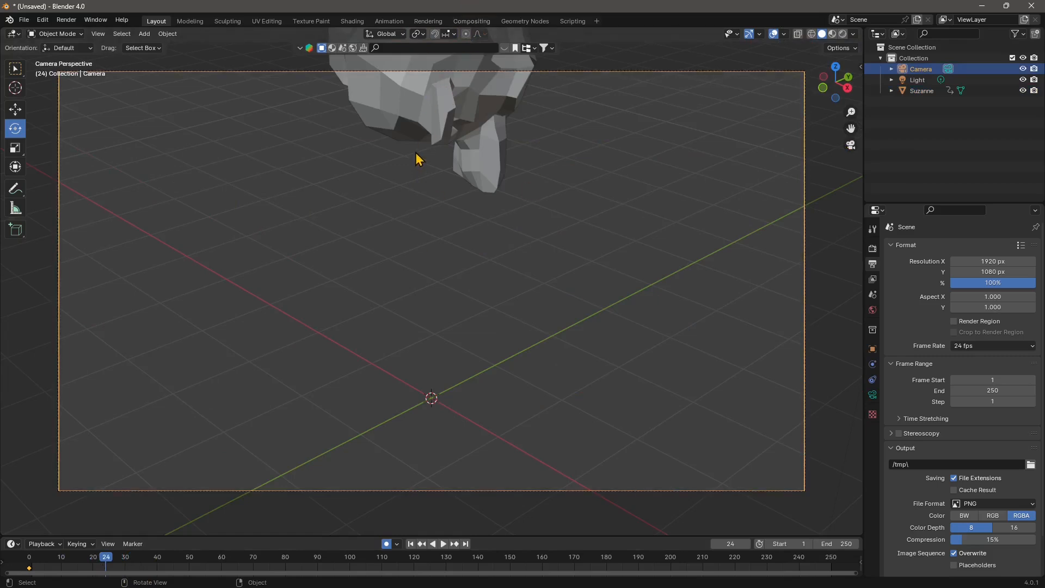
{"action": "mouse_move", "coordinate": [451, 208]}
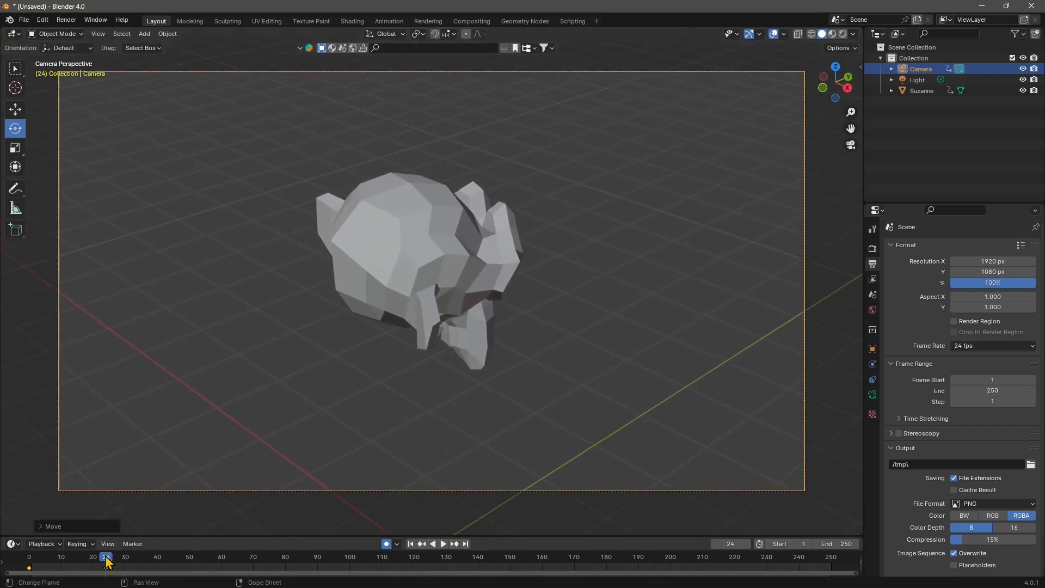
{"action": "left_click", "coordinate": [444, 543]}
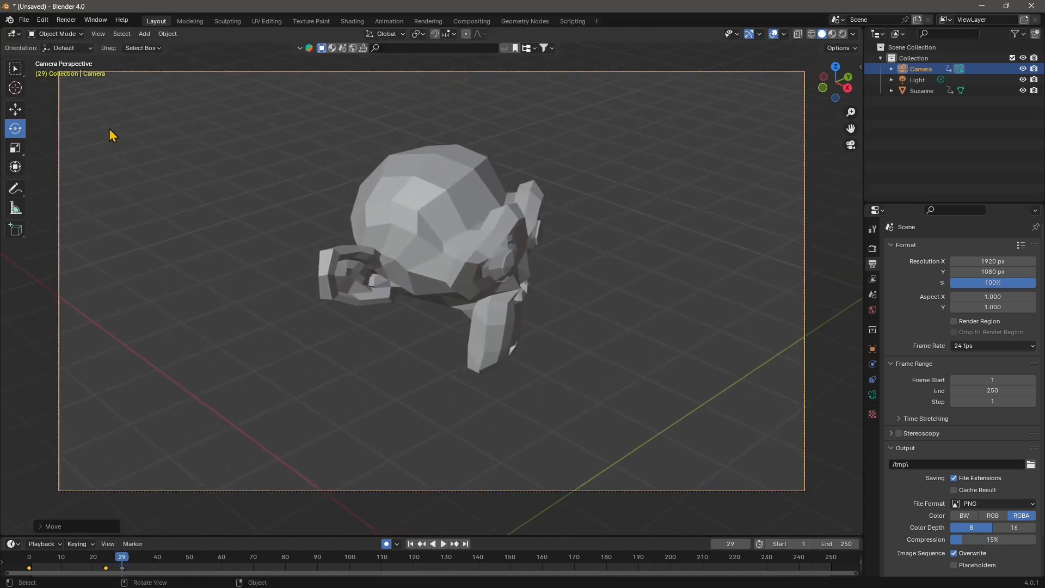
{"action": "mouse_move", "coordinate": [63, 80]}
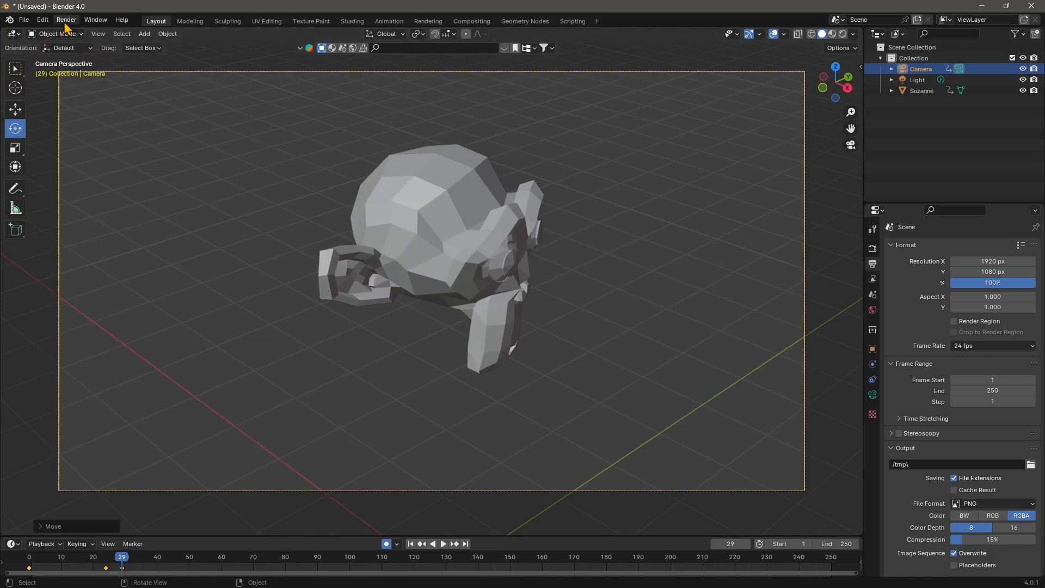
Step: Render the animation, then close the Blender Render window
{"action": "left_click", "coordinate": [66, 19]}
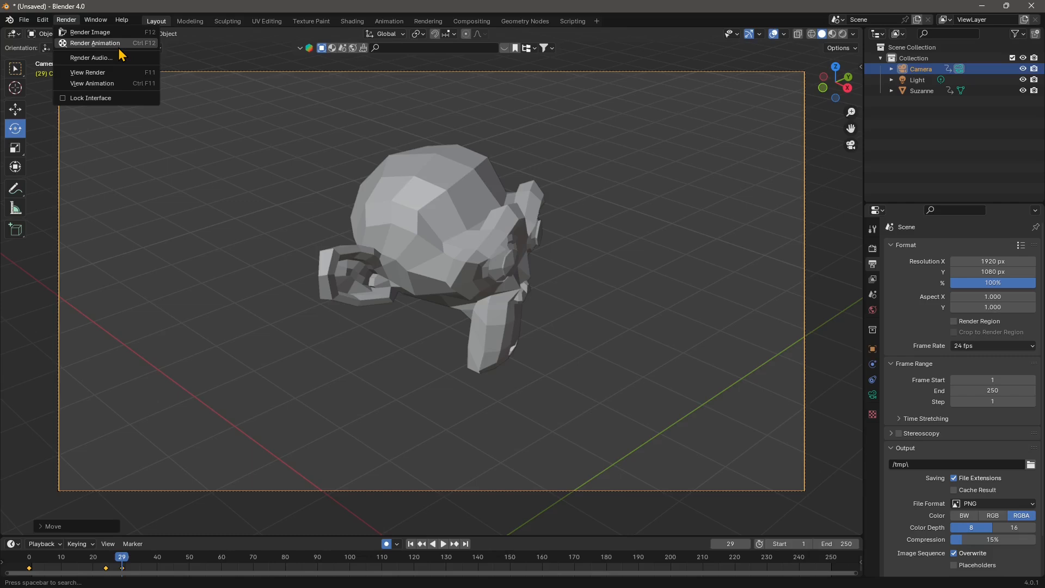
{"action": "mouse_move", "coordinate": [107, 52]}
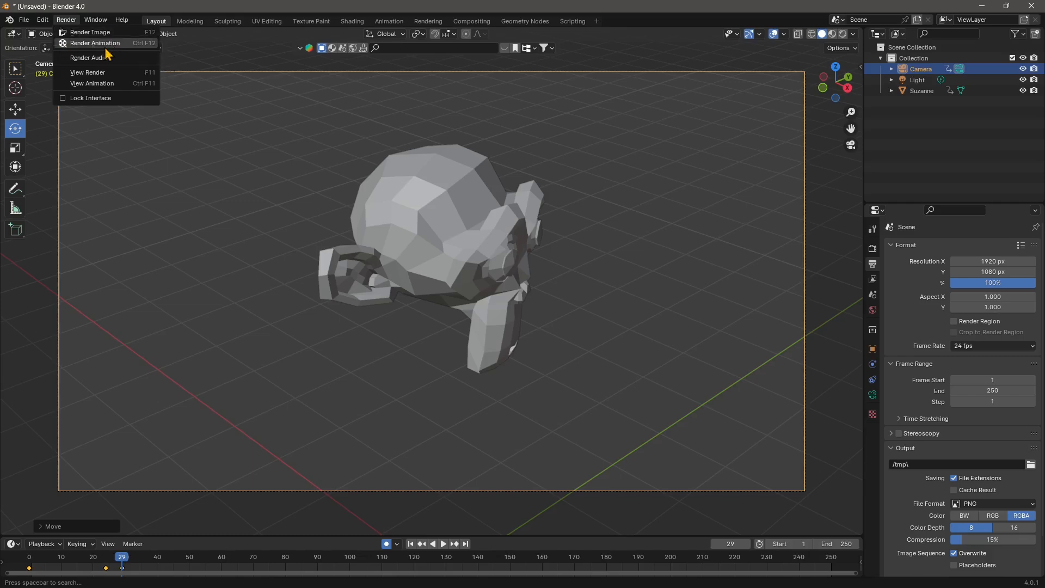
{"action": "left_click", "coordinate": [90, 32]}
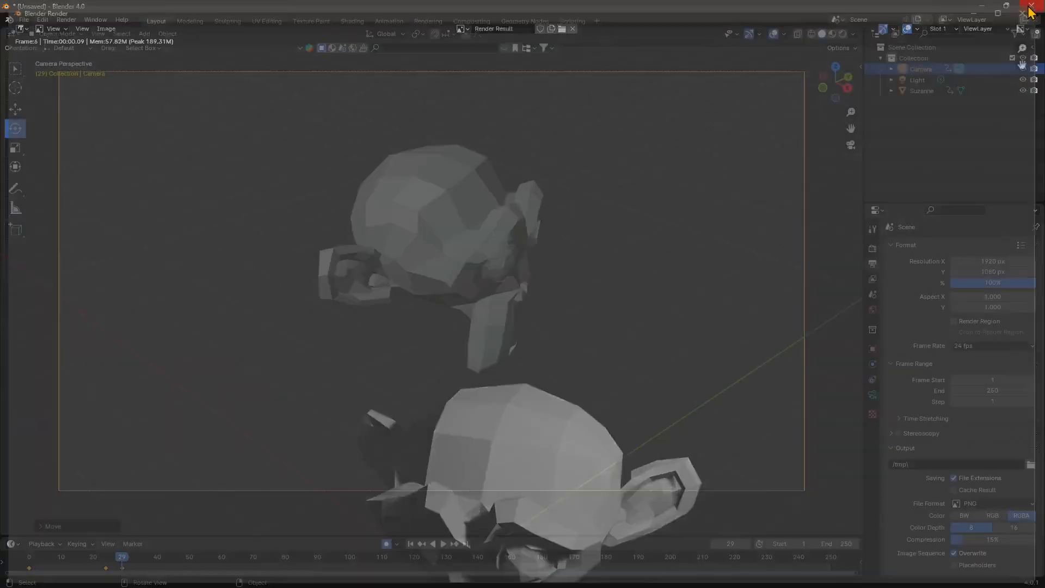
{"action": "left_click", "coordinate": [572, 29]}
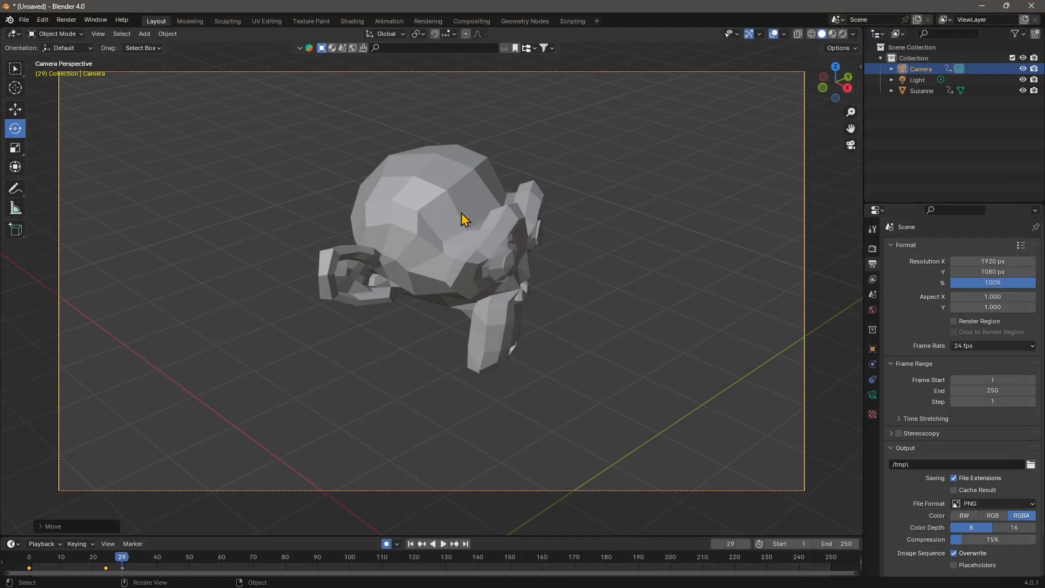
{"action": "mouse_move", "coordinate": [425, 213]}
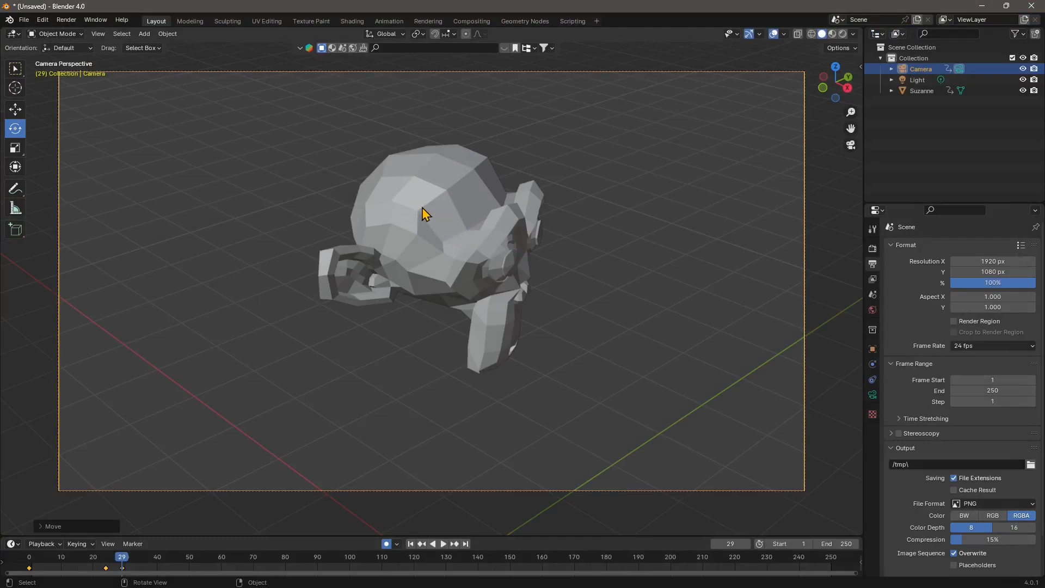
{"action": "mouse_move", "coordinate": [460, 231]}
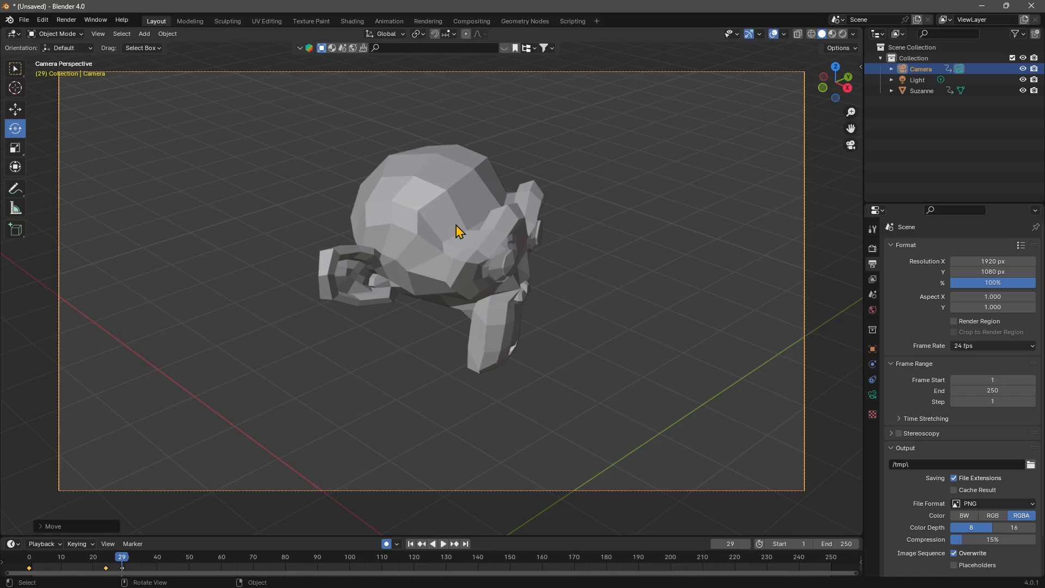
{"action": "mouse_move", "coordinate": [160, 101]}
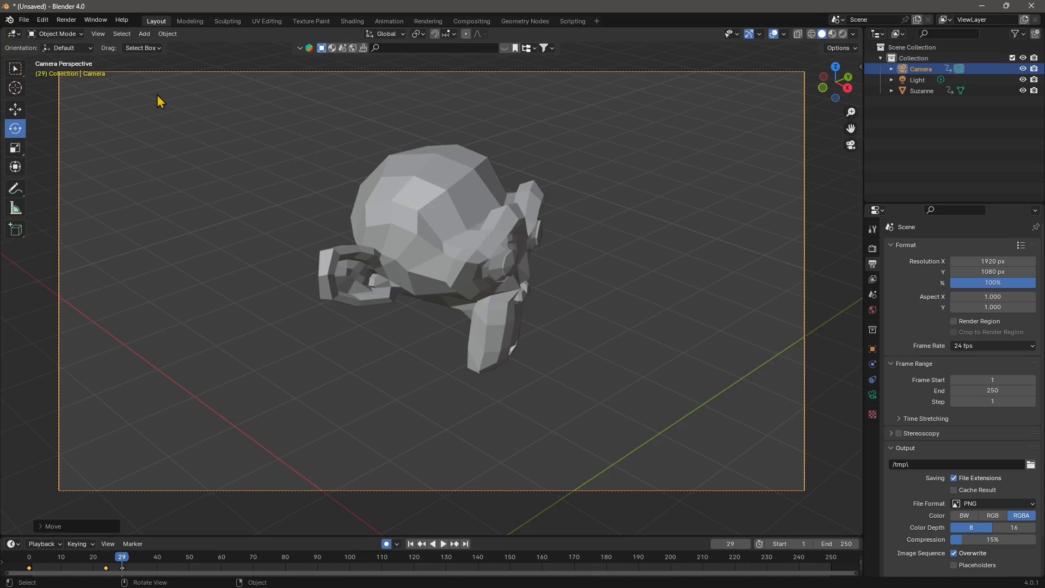
{"action": "mouse_move", "coordinate": [365, 220]}
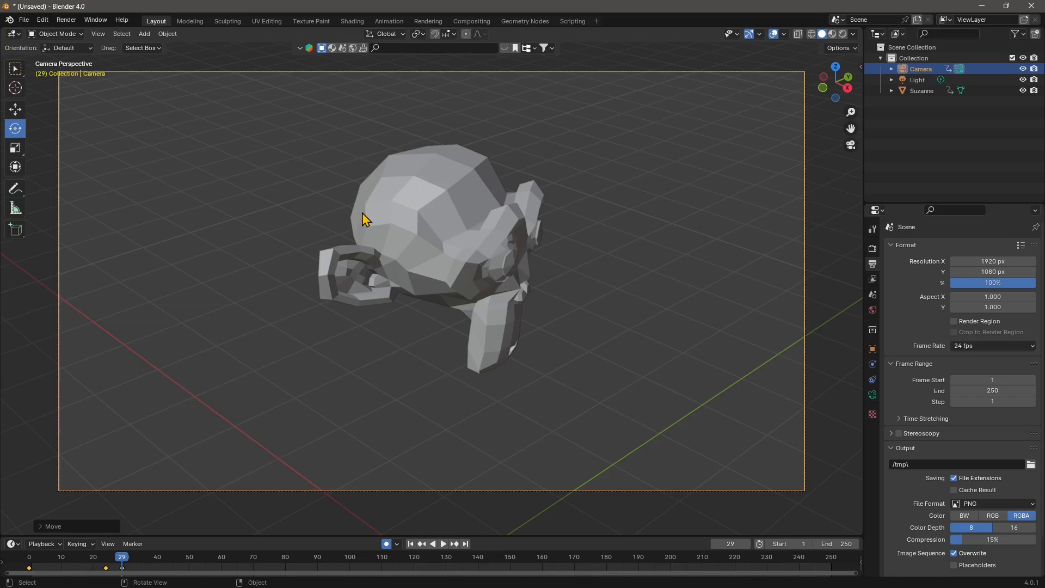
{"action": "mouse_move", "coordinate": [537, 213]}
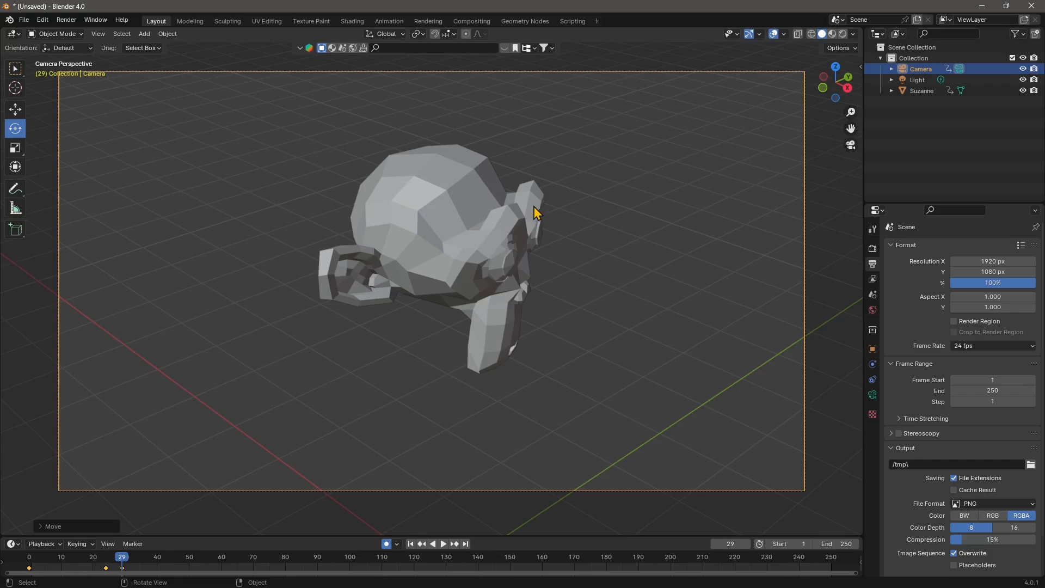
{"action": "mouse_move", "coordinate": [513, 270]}
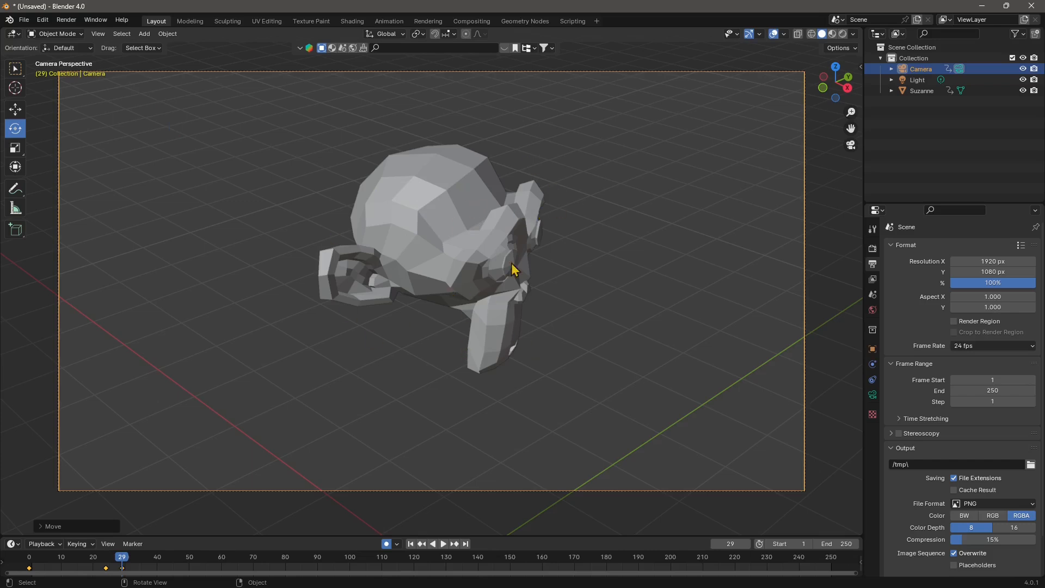
{"action": "mouse_move", "coordinate": [418, 269]}
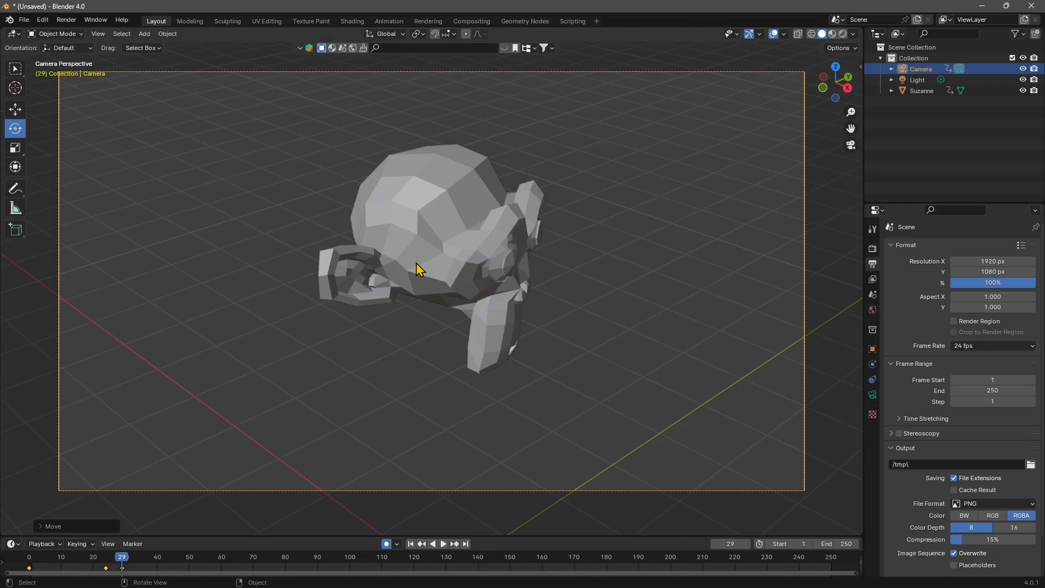
{"action": "mouse_move", "coordinate": [659, 246]}
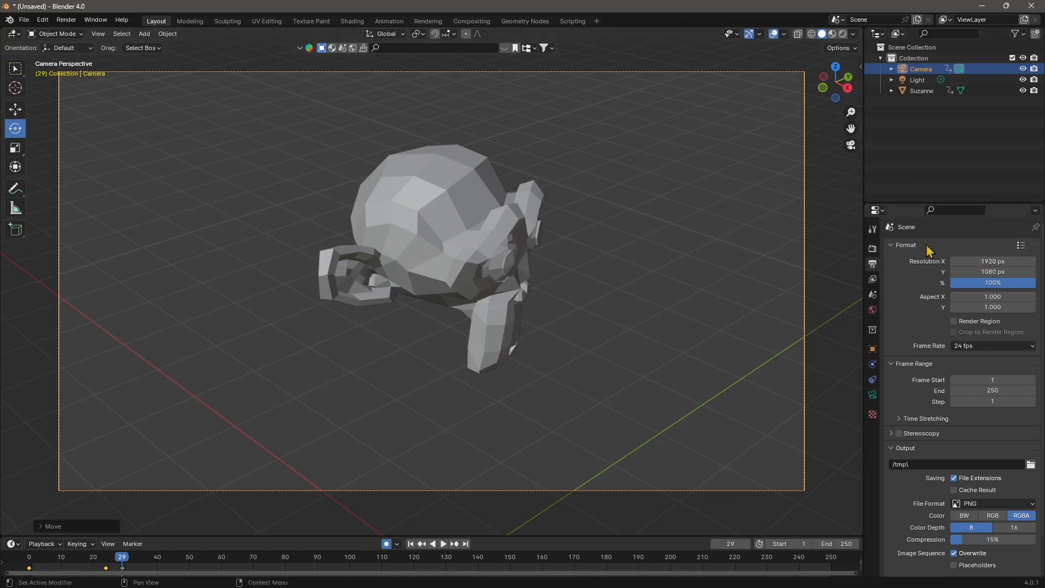
{"action": "mouse_move", "coordinate": [872, 265]}
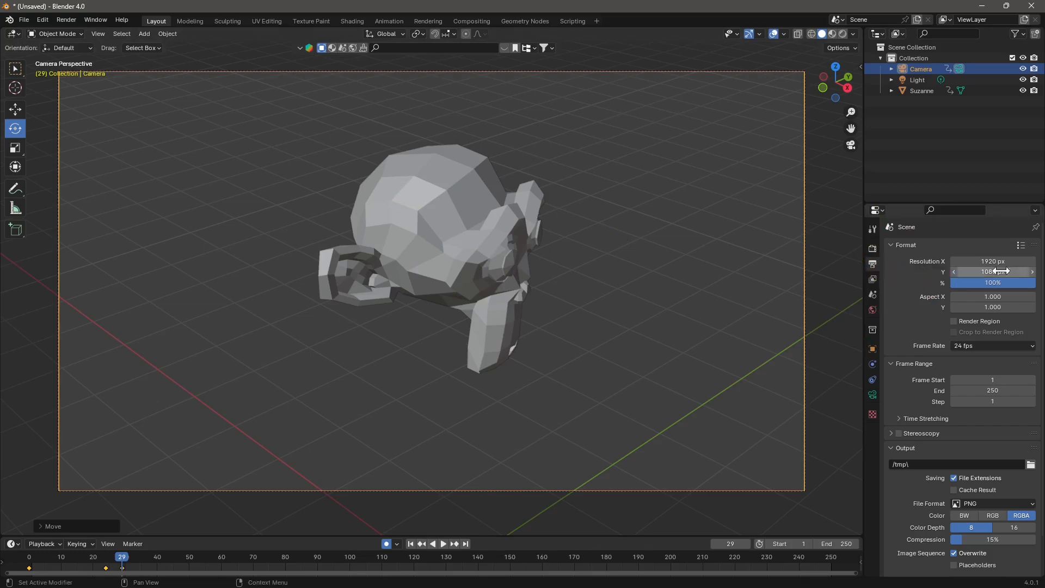
Step: End the frame range at frame 121 and collapse the Format panel
{"action": "scroll", "scroll_direction": "down", "scroll_amount": 3}
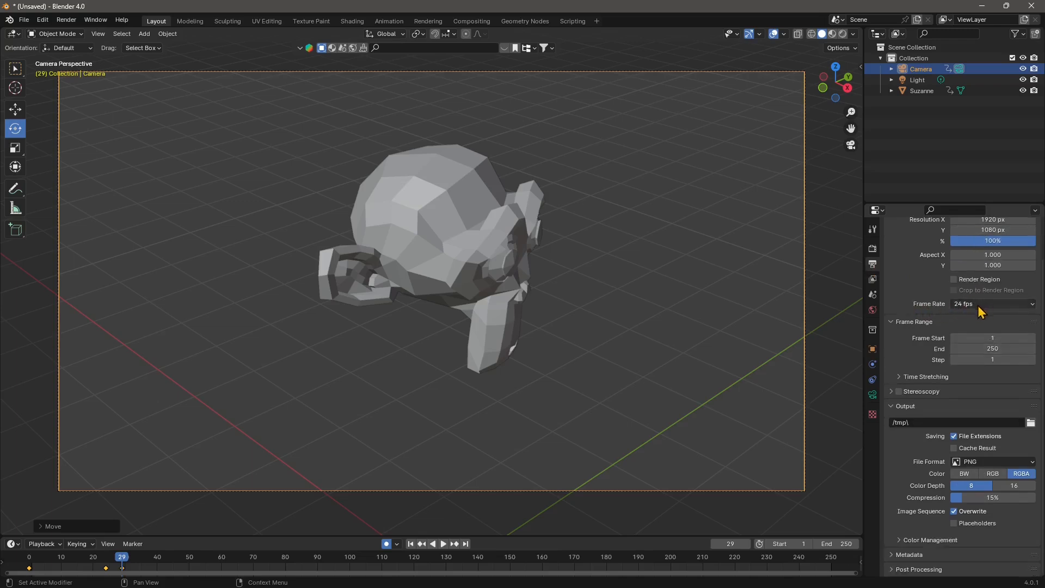
{"action": "mouse_move", "coordinate": [993, 360]}
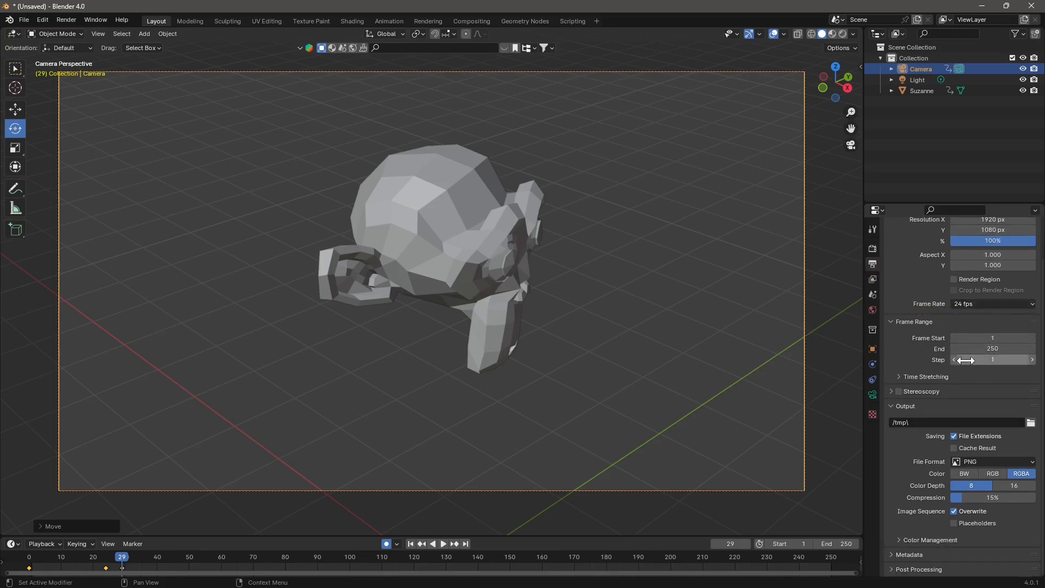
{"action": "mouse_move", "coordinate": [903, 412]}
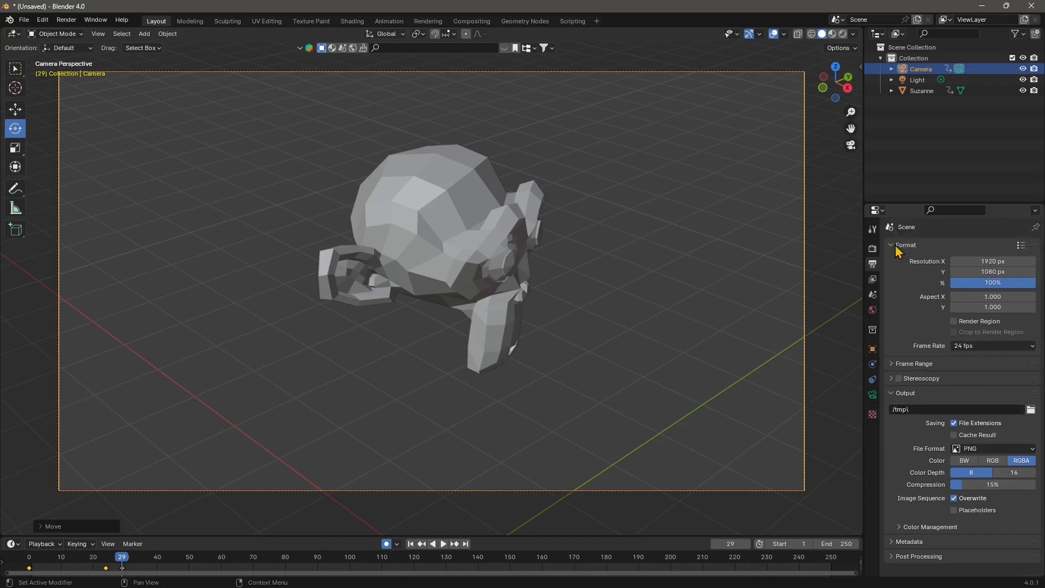
{"action": "left_click", "coordinate": [914, 364]}
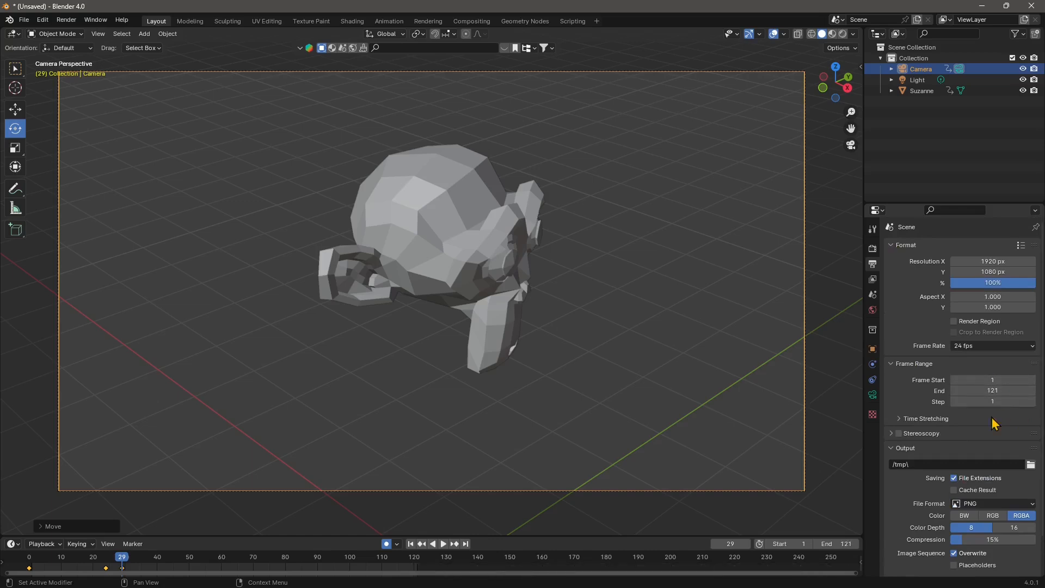
{"action": "left_click", "coordinate": [891, 244]}
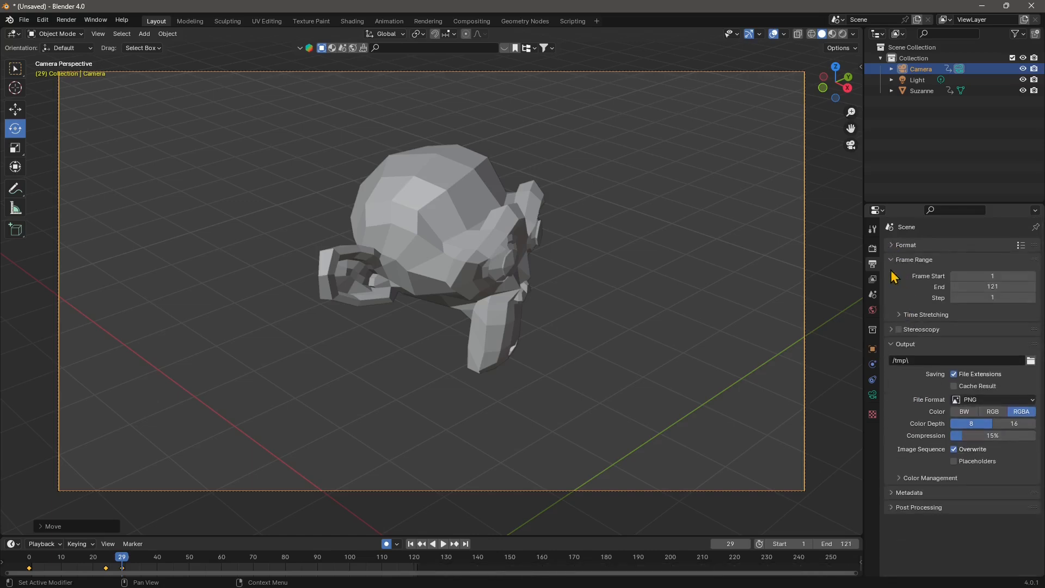
Step: Keep PNG as the output file format with RGBA colour
{"action": "left_click", "coordinate": [914, 259]}
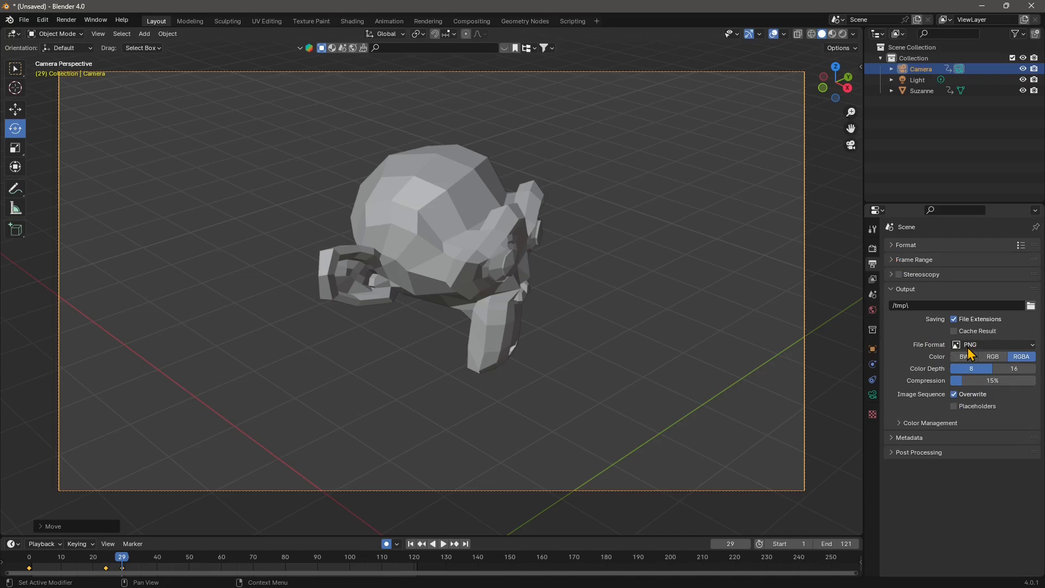
{"action": "mouse_move", "coordinate": [1021, 357]}
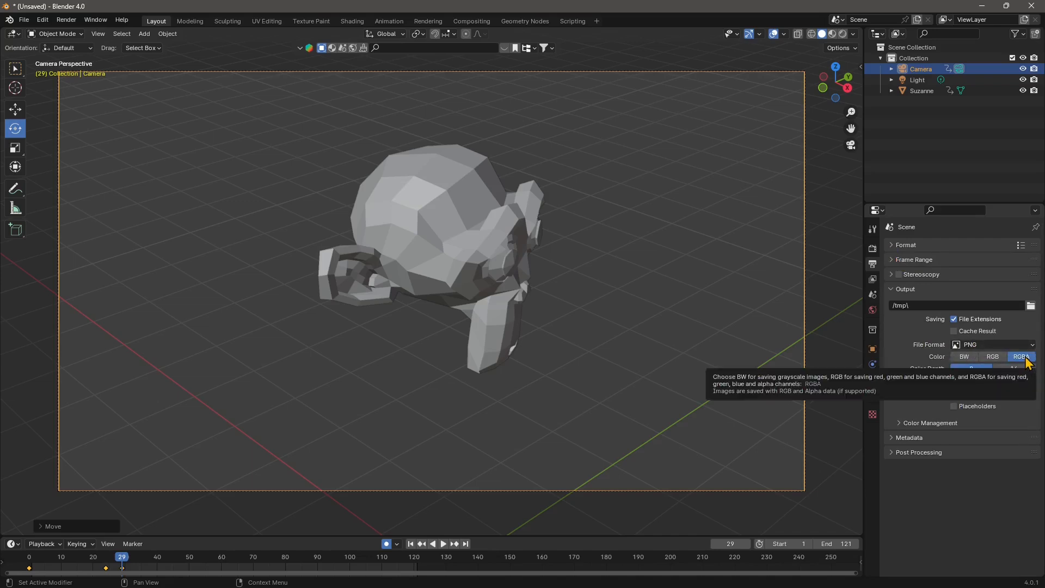
{"action": "left_click", "coordinate": [993, 345]}
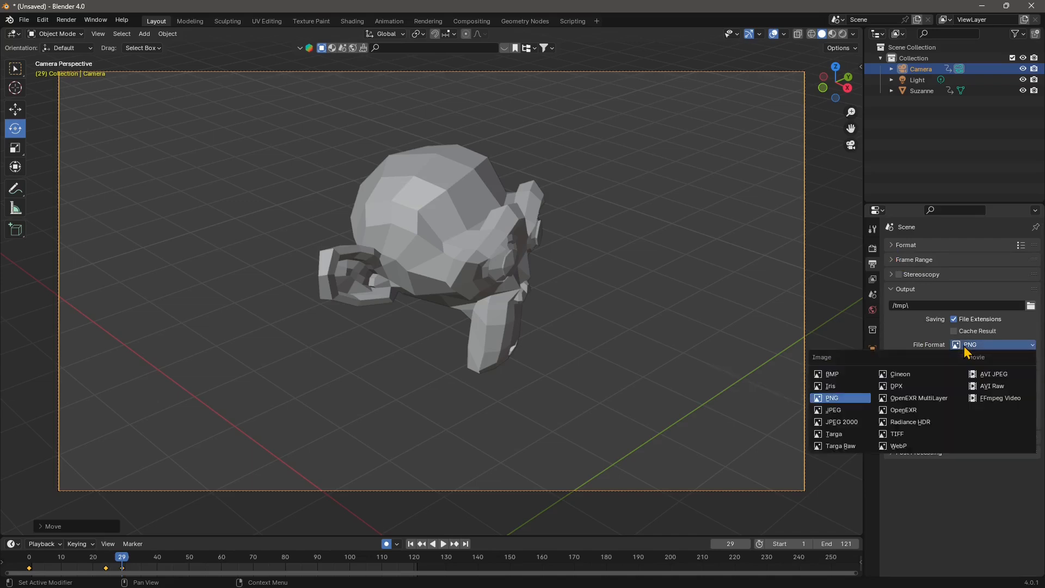
{"action": "mouse_move", "coordinate": [834, 434]}
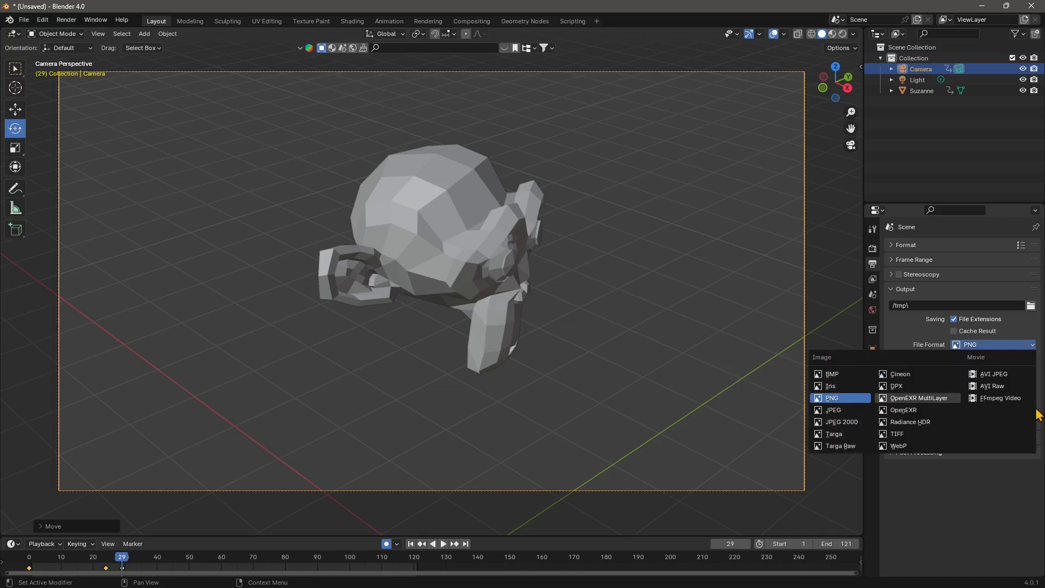
{"action": "mouse_move", "coordinate": [992, 374]}
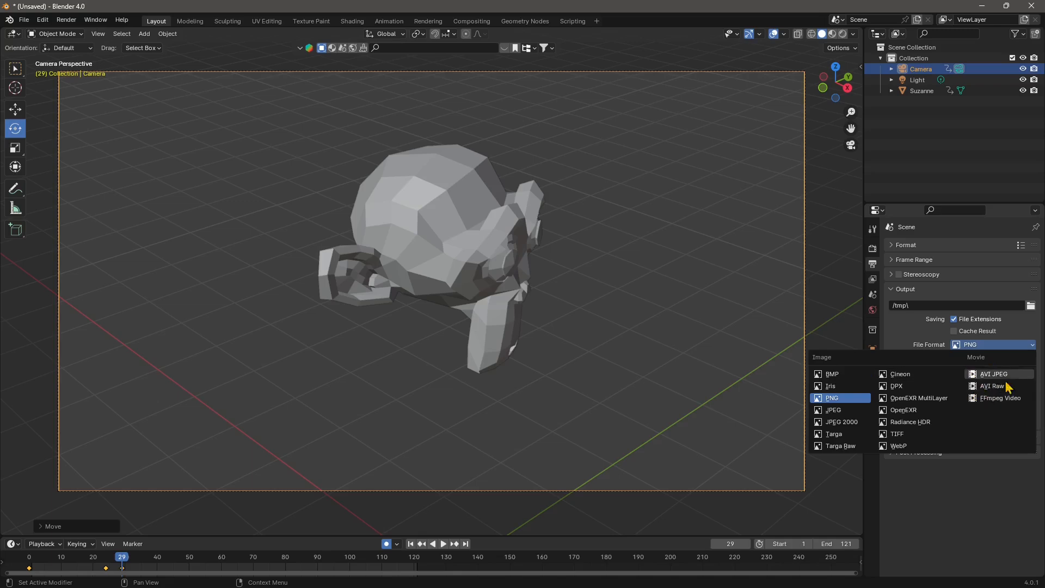
{"action": "mouse_move", "coordinate": [837, 402]}
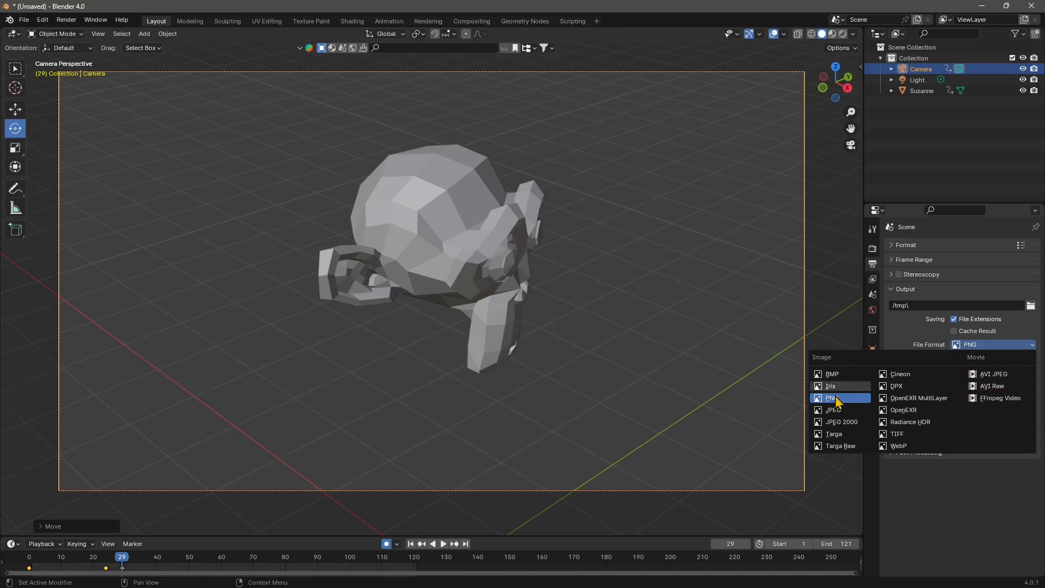
{"action": "mouse_move", "coordinate": [832, 374]}
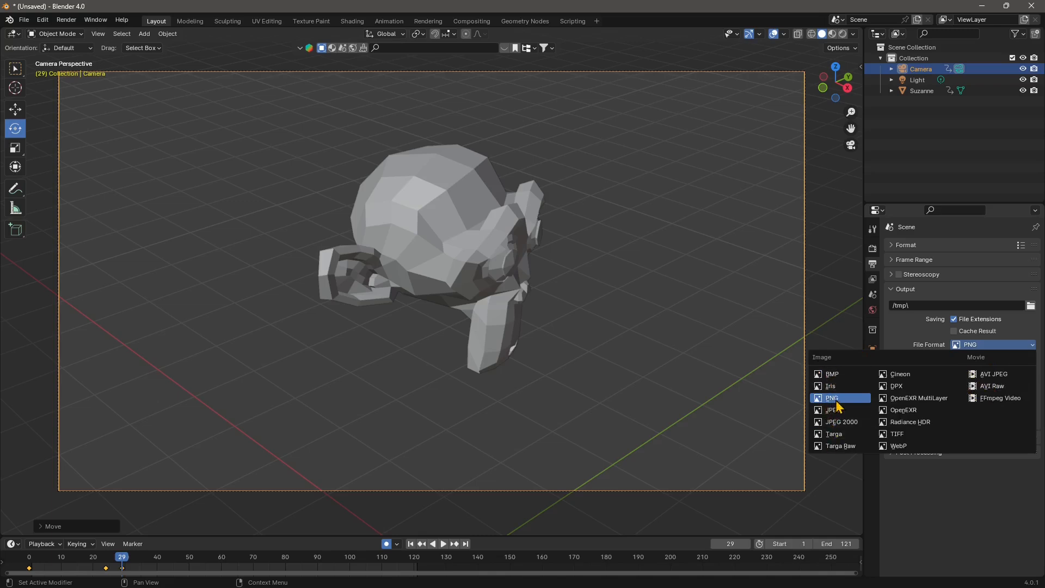
{"action": "mouse_move", "coordinate": [856, 398]}
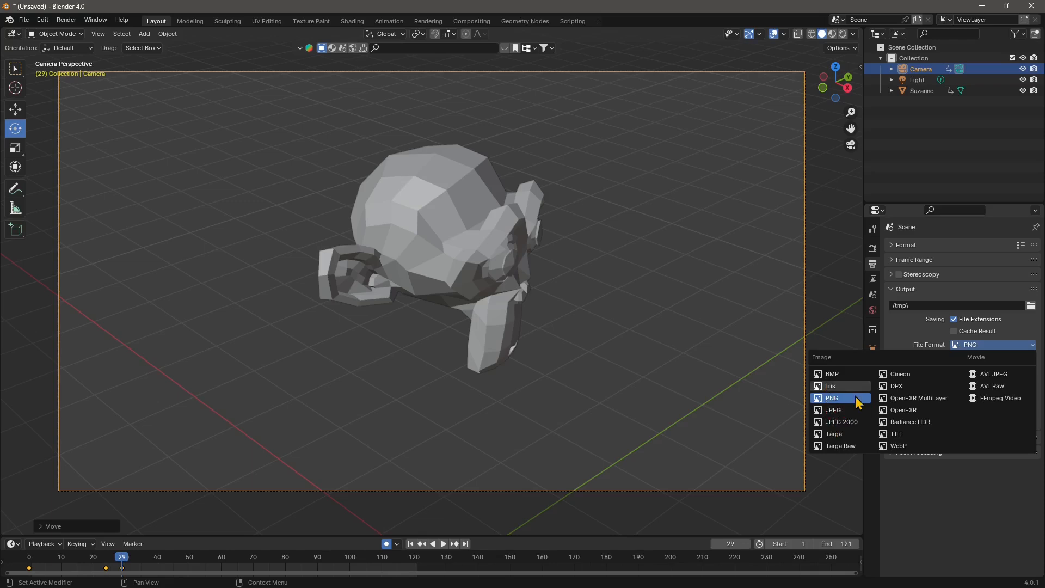
{"action": "mouse_move", "coordinate": [870, 422]}
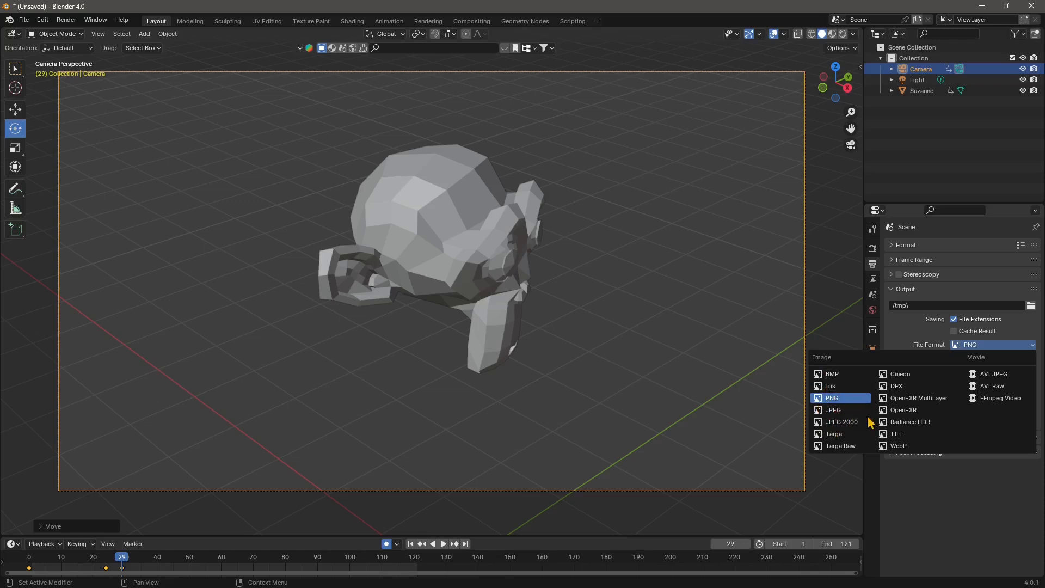
{"action": "left_click", "coordinate": [832, 398]}
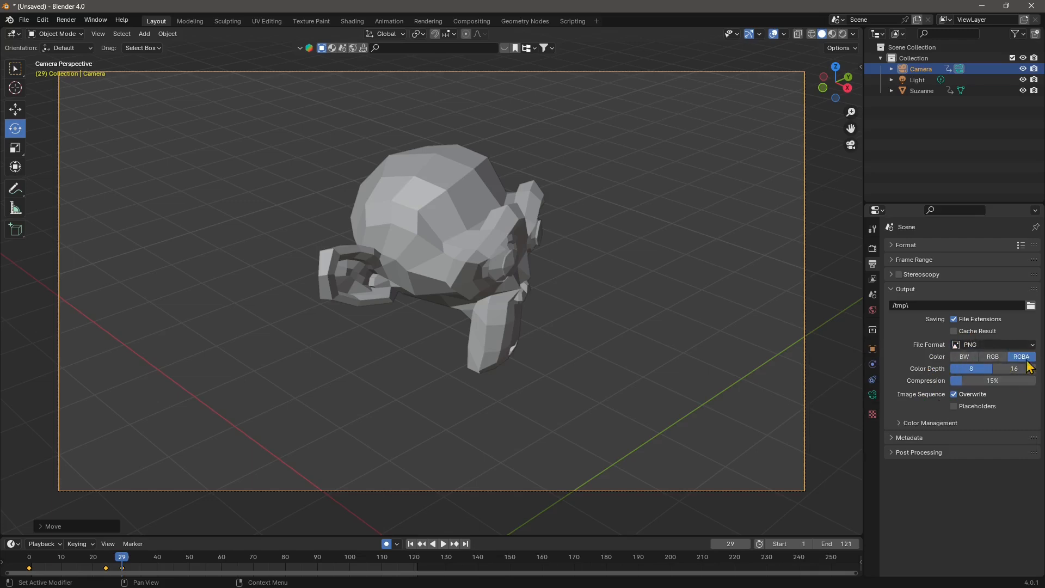
{"action": "mouse_move", "coordinate": [973, 434]}
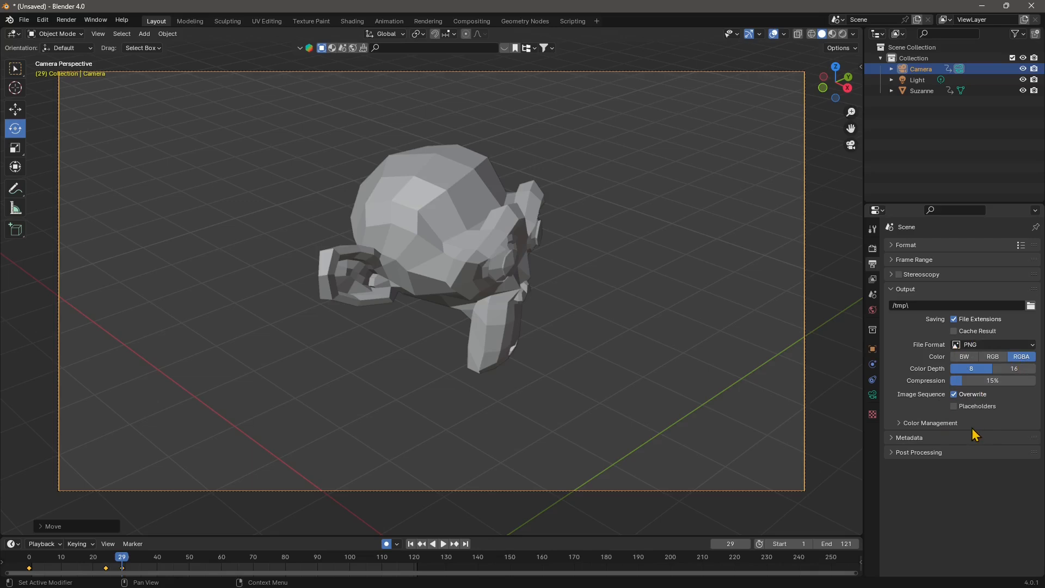
{"action": "mouse_move", "coordinate": [601, 357]}
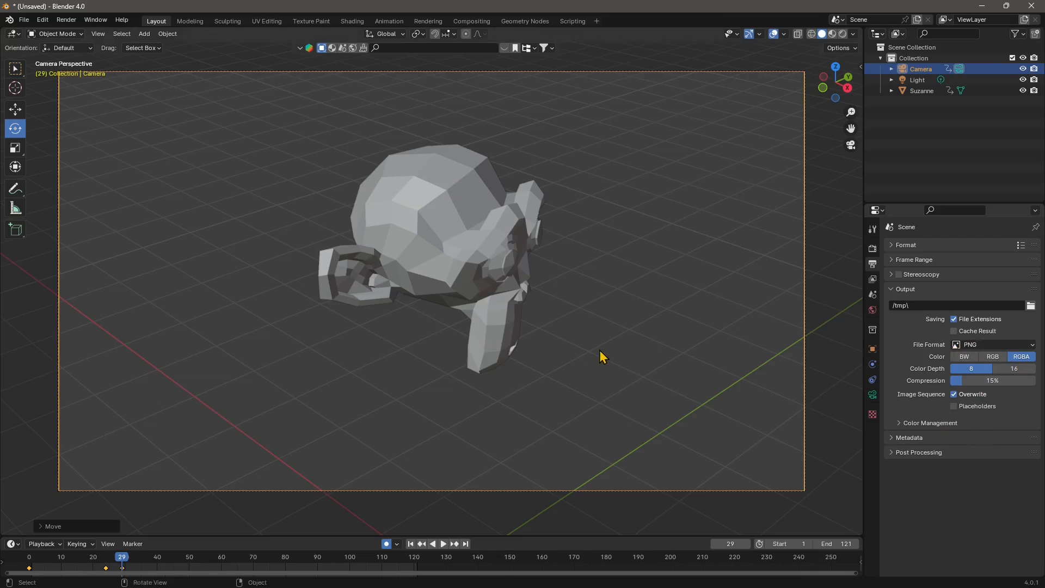
{"action": "mouse_move", "coordinate": [42, 20]}
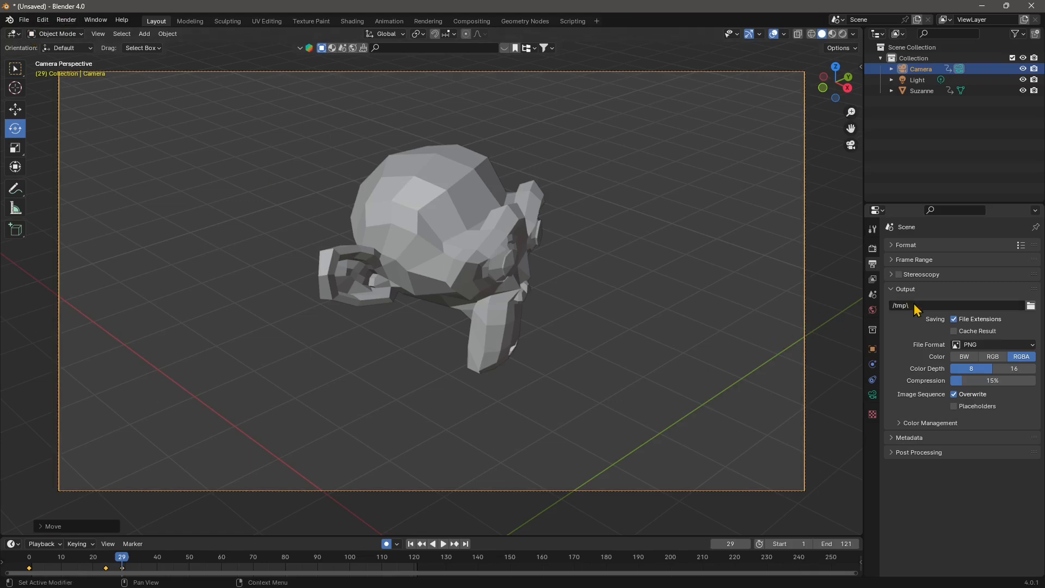
{"action": "mouse_move", "coordinate": [1030, 305]}
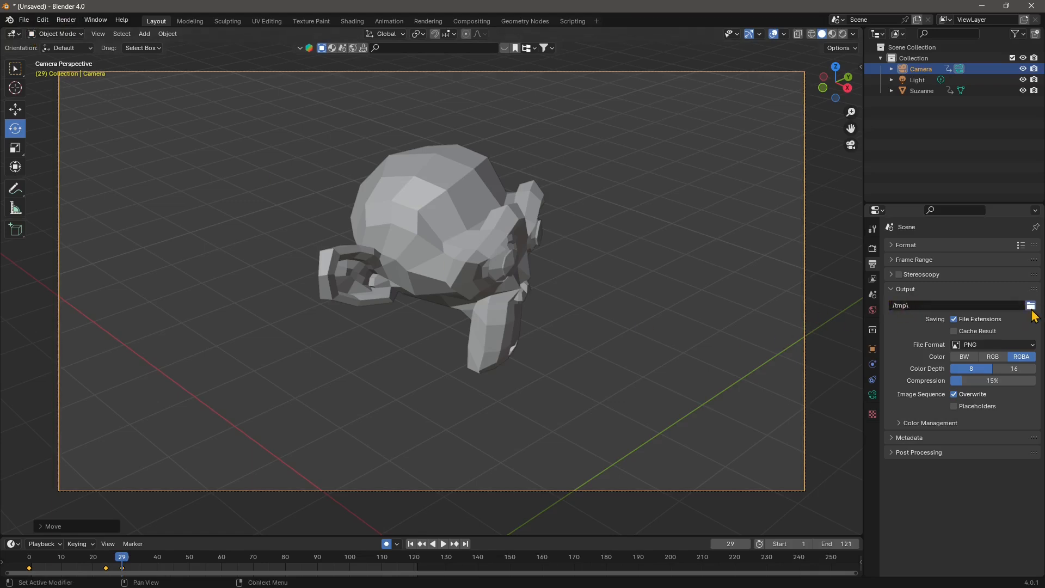
{"action": "left_click", "coordinate": [1031, 306]}
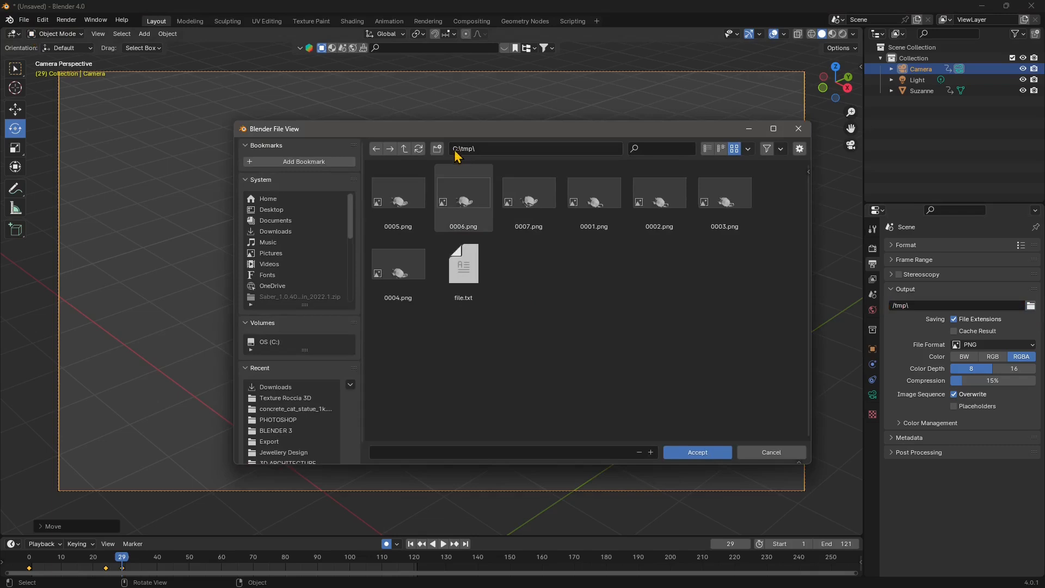
{"action": "mouse_move", "coordinate": [468, 158]}
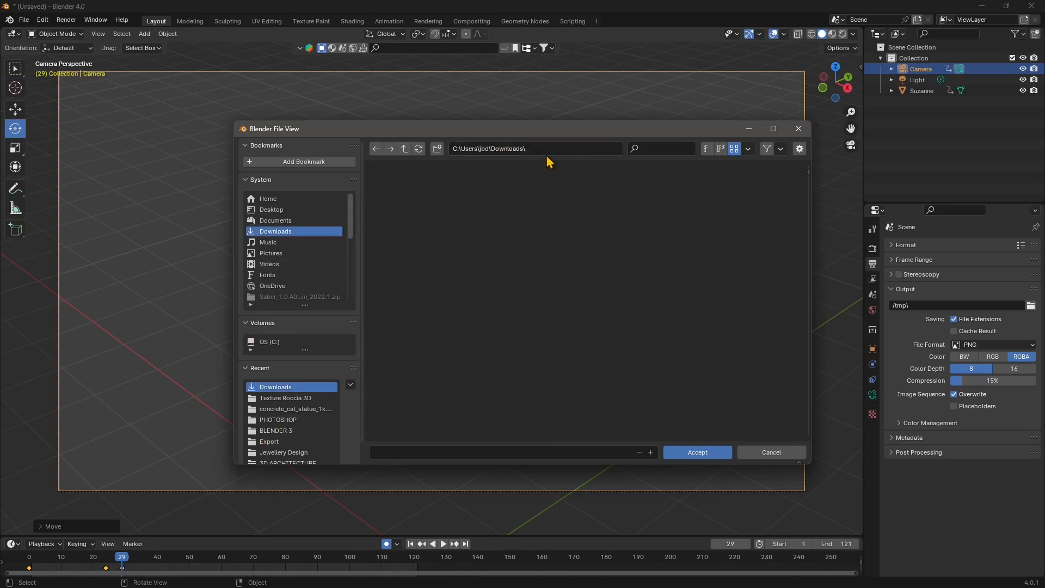
{"action": "mouse_move", "coordinate": [269, 263]}
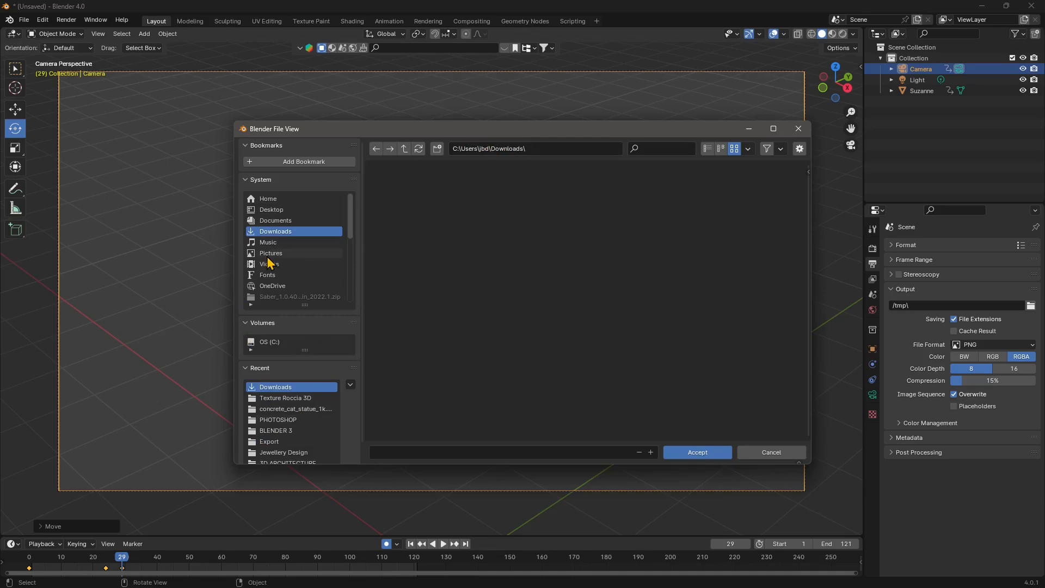
{"action": "left_click", "coordinate": [270, 264]}
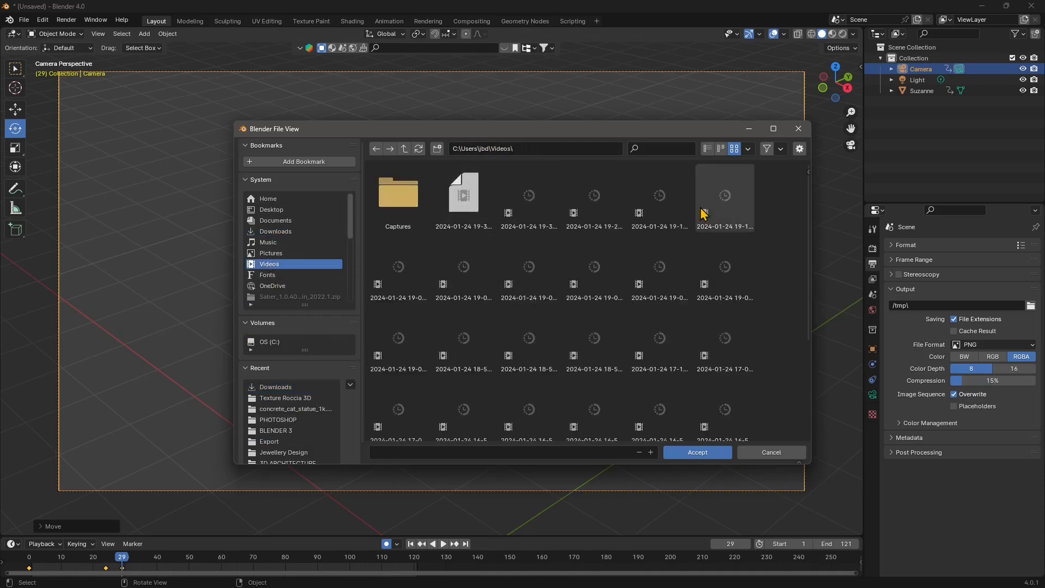
{"action": "mouse_move", "coordinate": [771, 458]}
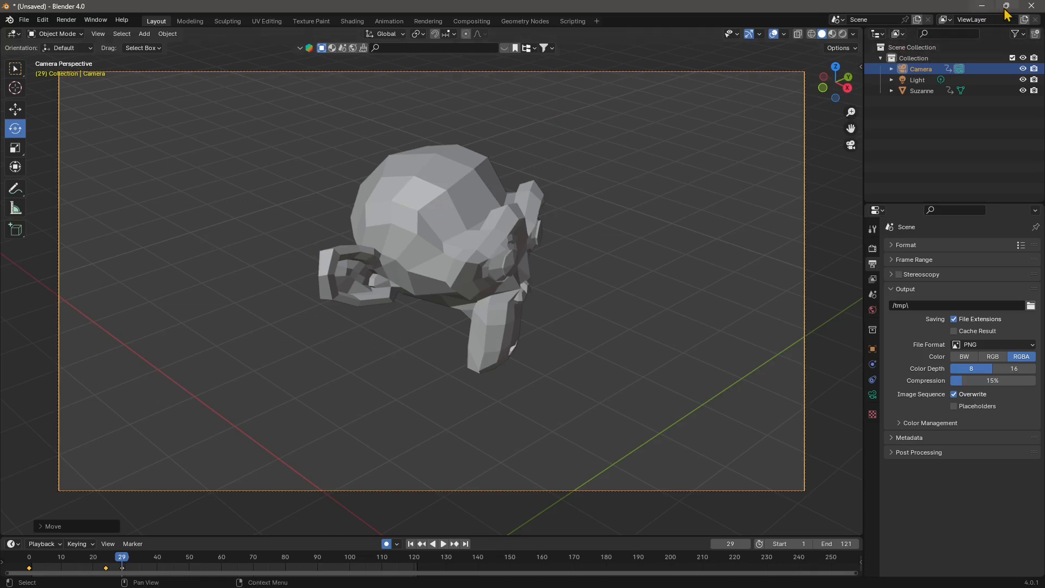
Step: Restore down the Blender window and play back the Suzanne animation
{"action": "left_click", "coordinate": [1007, 6]}
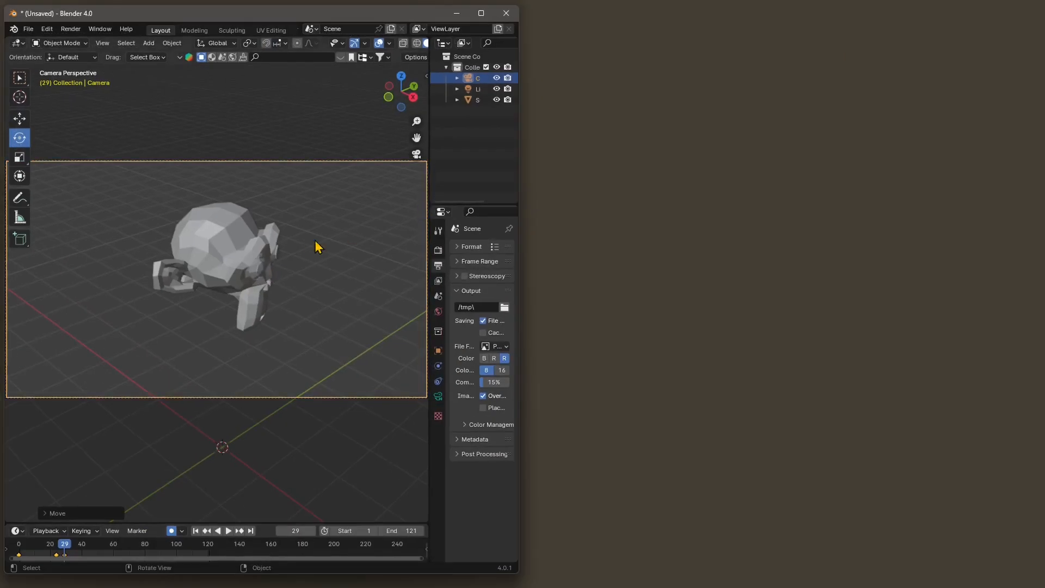
{"action": "left_click", "coordinate": [229, 530]}
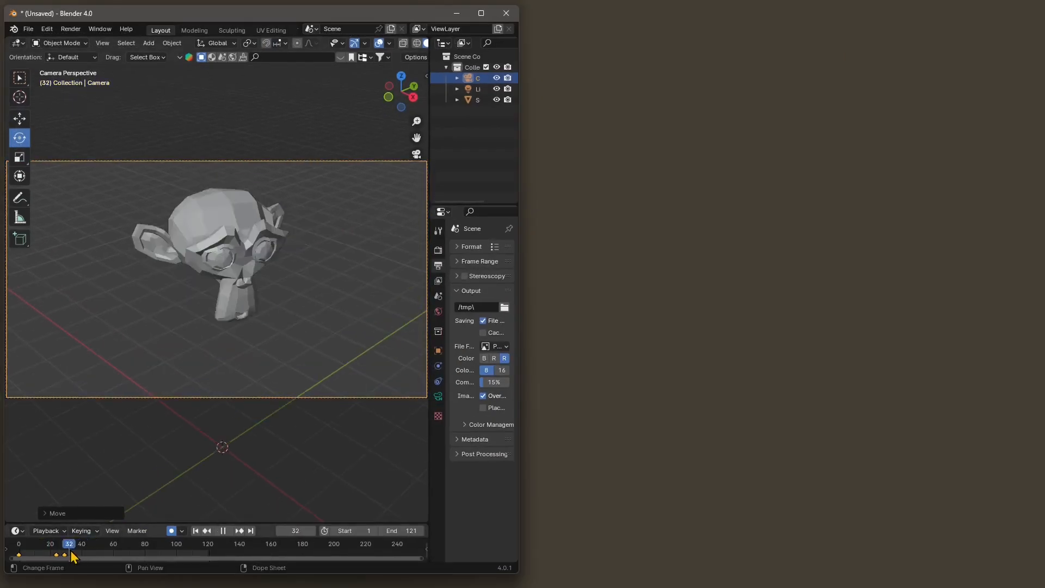
{"action": "left_click", "coordinate": [228, 530]}
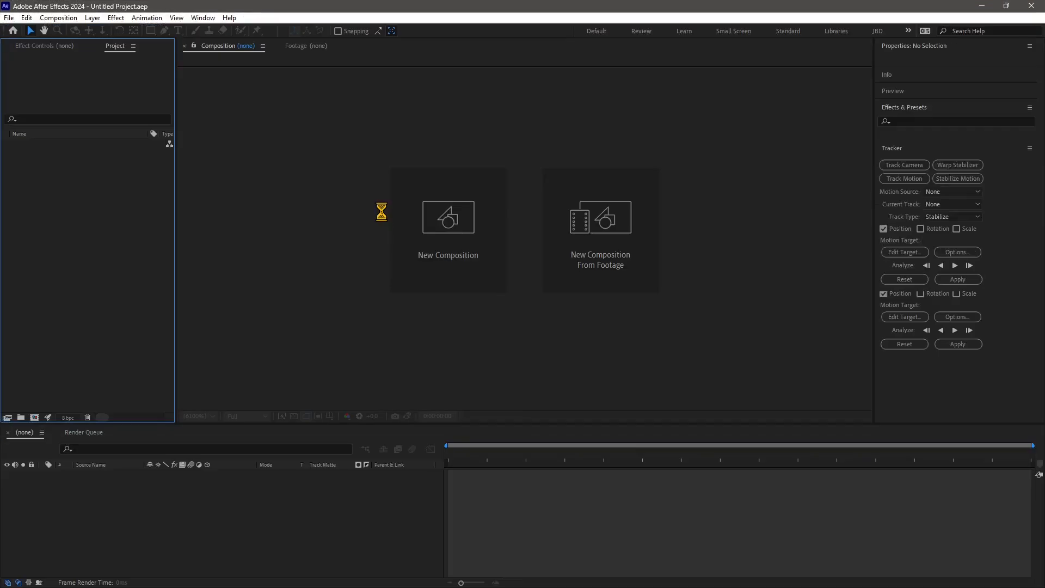
Step: Show the After Effects Home screen listing recent lesson projects
{"action": "left_click", "coordinate": [12, 31]}
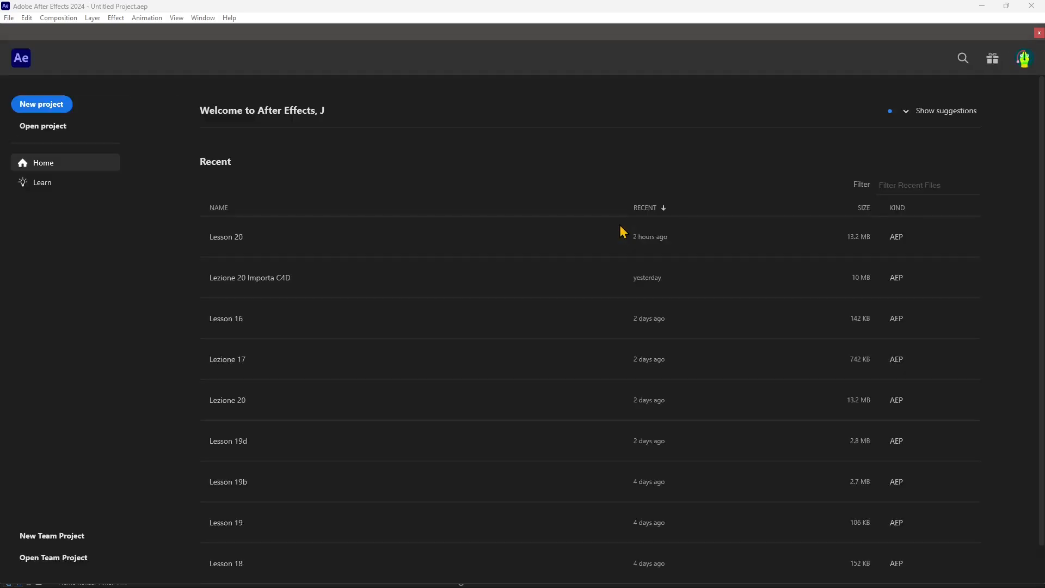
{"action": "mouse_move", "coordinate": [201, 295]}
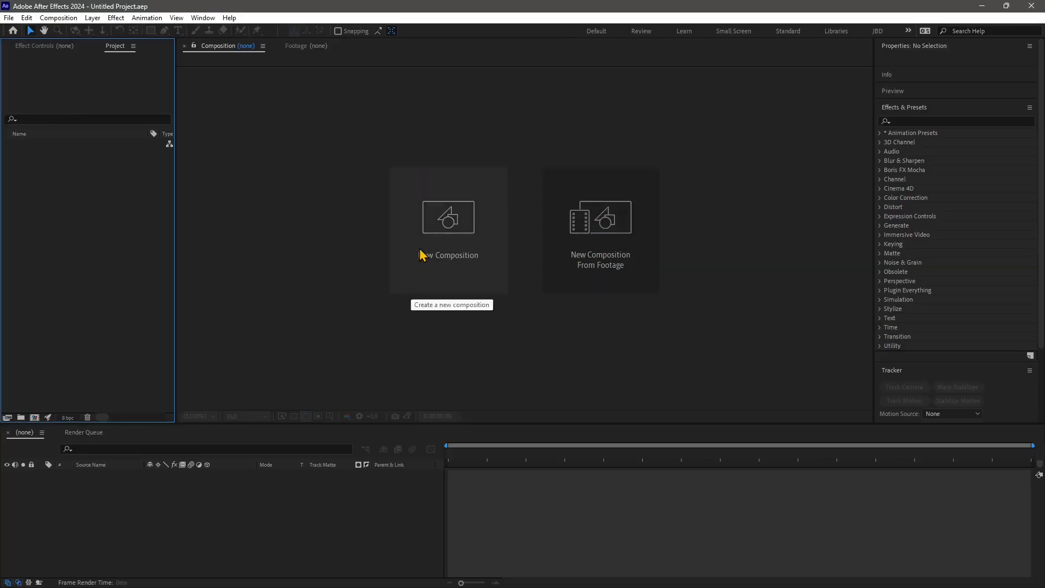
{"action": "mouse_move", "coordinate": [611, 259]}
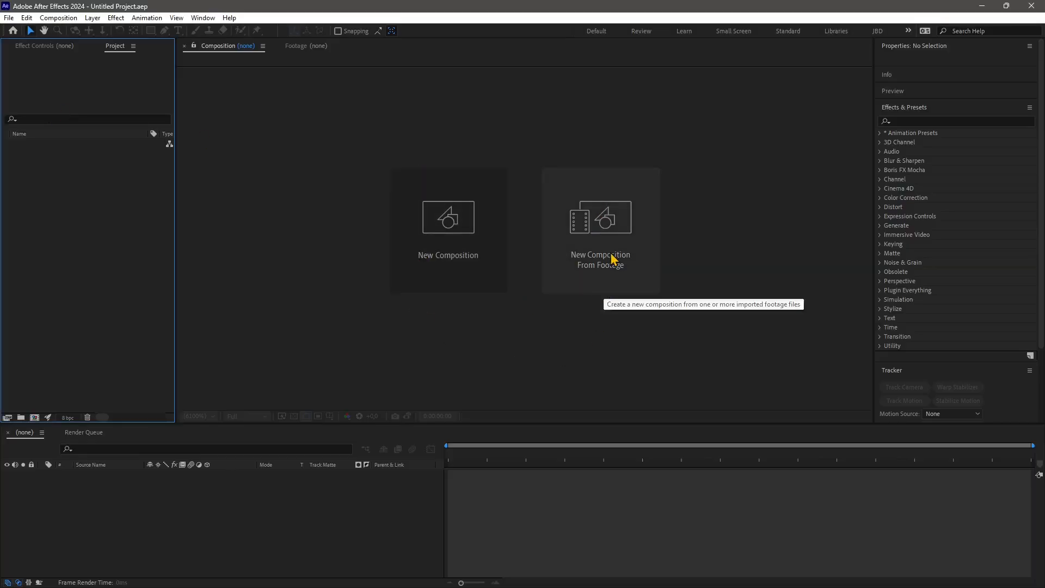
{"action": "mouse_move", "coordinate": [585, 207]}
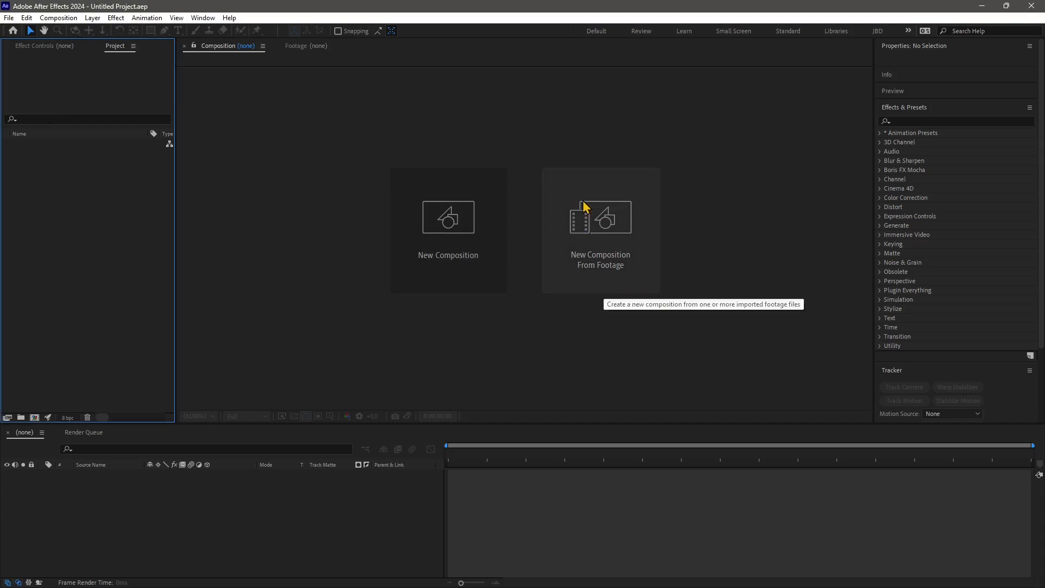
{"action": "mouse_move", "coordinate": [597, 243]}
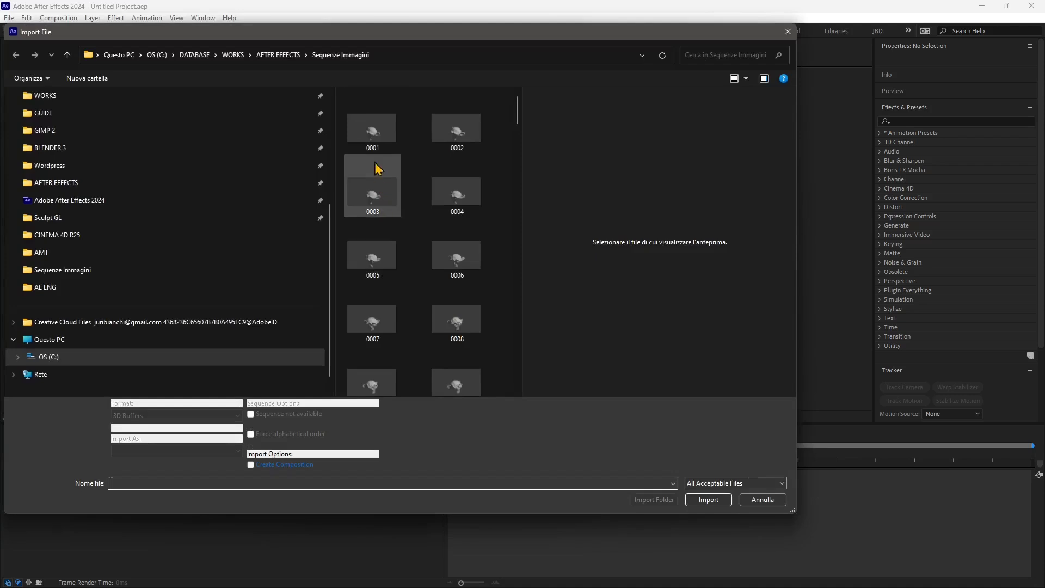
Step: Select frame 0001 with Force alphabetical order and Create Composition enabled for the PNG sequence
{"action": "left_click", "coordinate": [371, 128]}
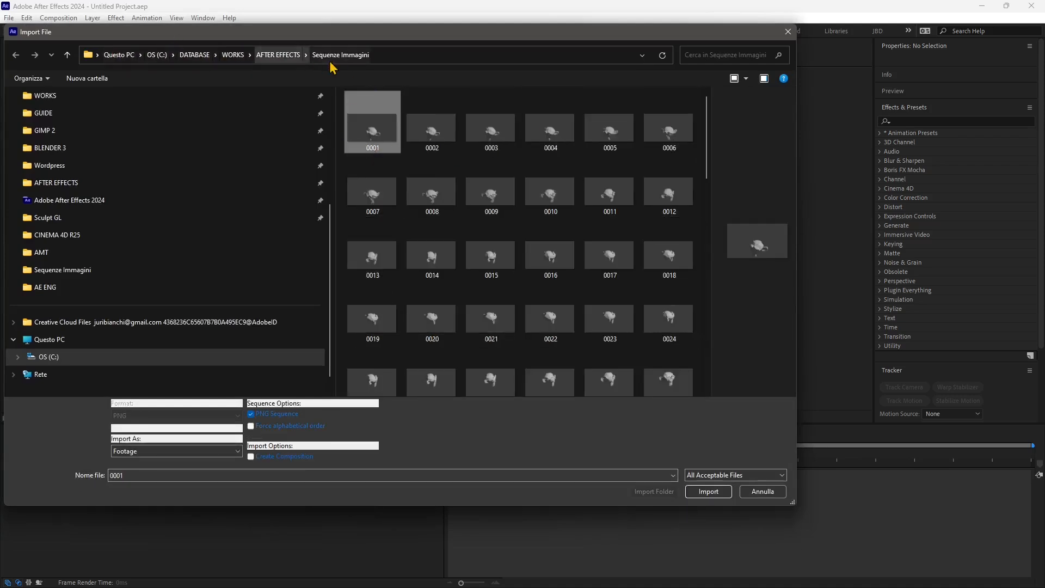
{"action": "mouse_move", "coordinate": [382, 142]}
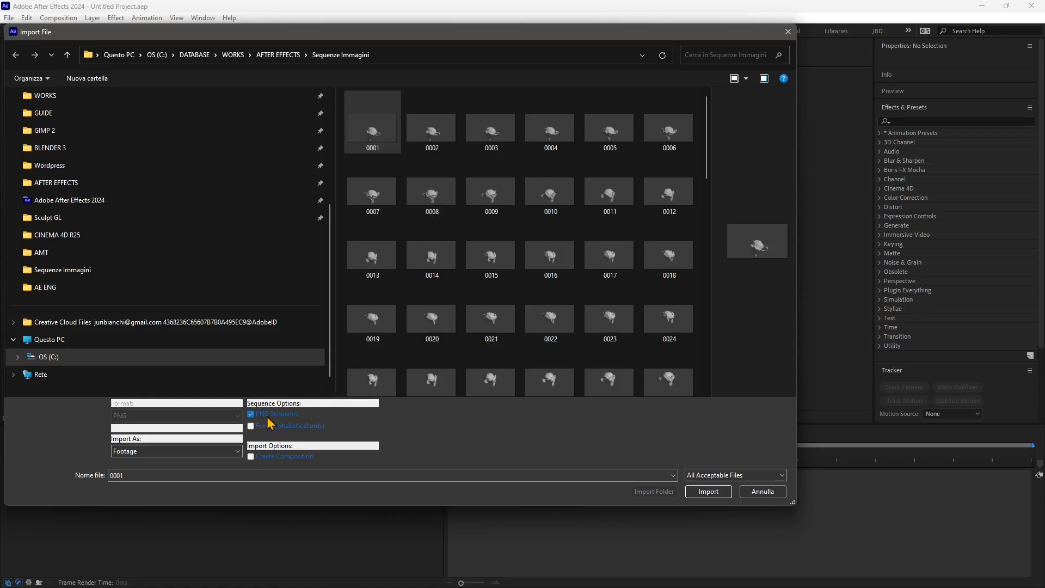
{"action": "mouse_move", "coordinate": [255, 437]}
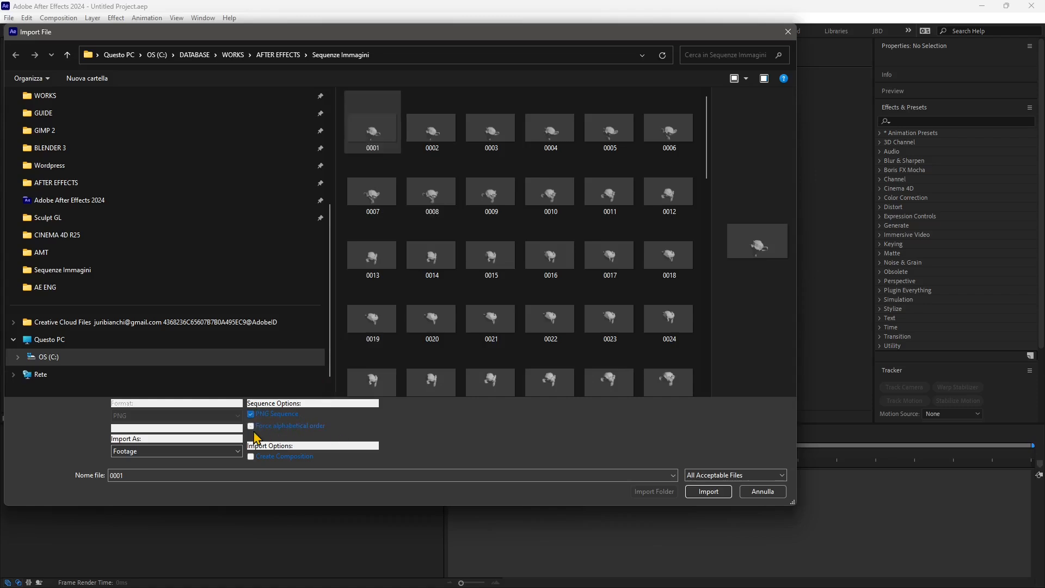
{"action": "left_click", "coordinate": [251, 426]}
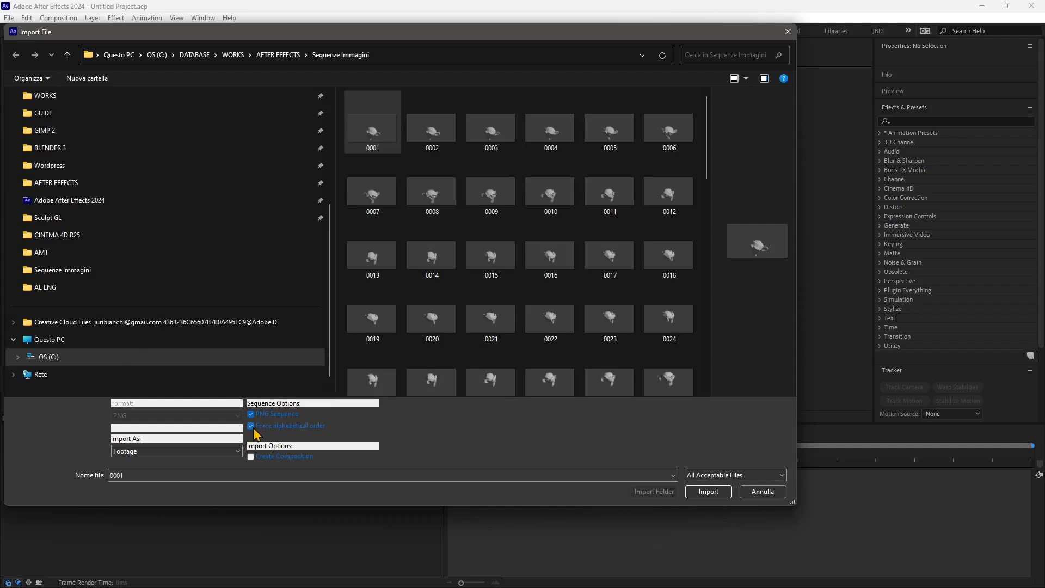
{"action": "mouse_move", "coordinate": [333, 440]}
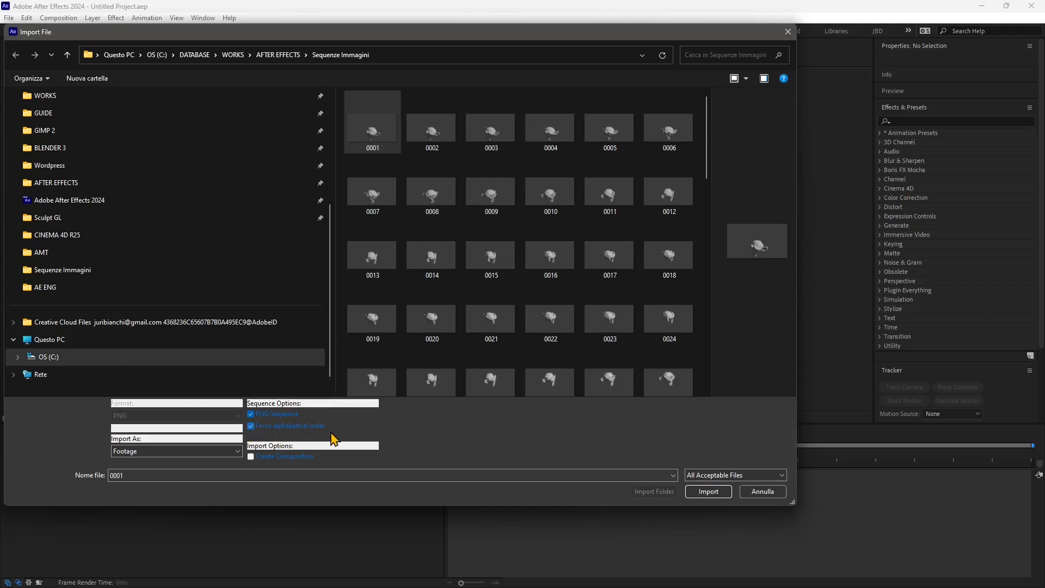
{"action": "left_click", "coordinate": [372, 193]}
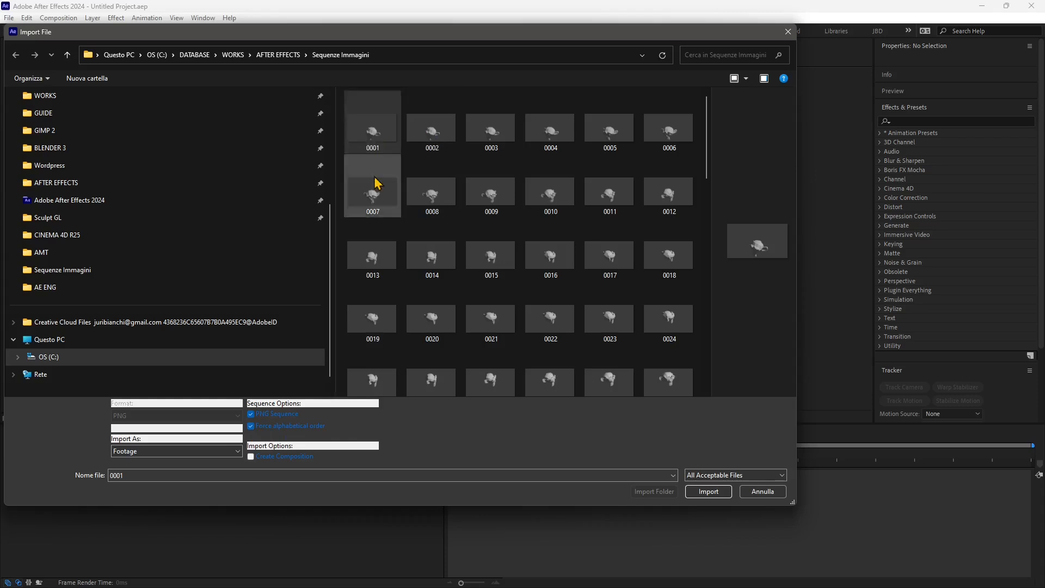
{"action": "left_click", "coordinate": [371, 130]}
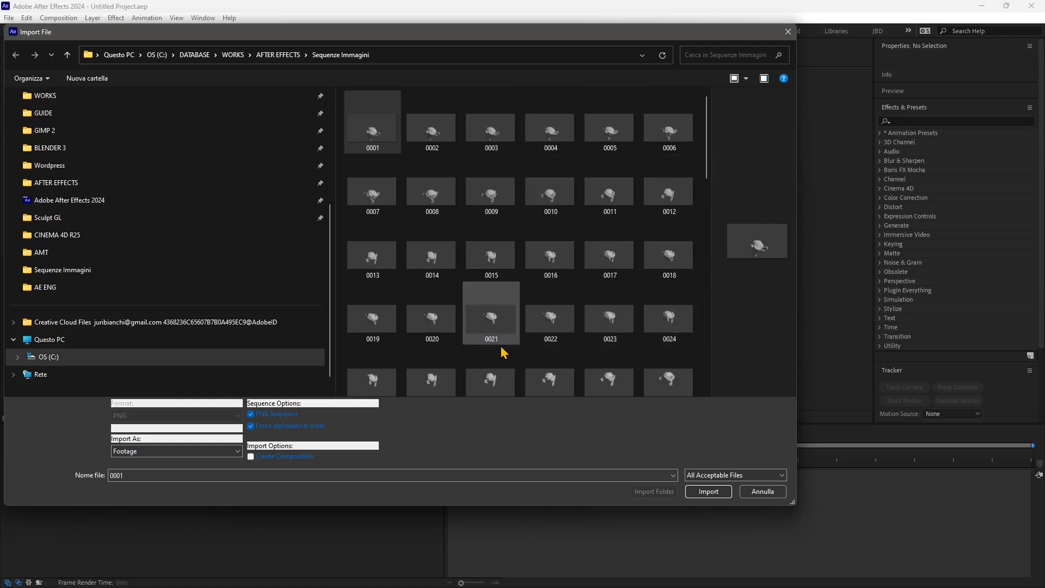
{"action": "left_click", "coordinate": [372, 127]}
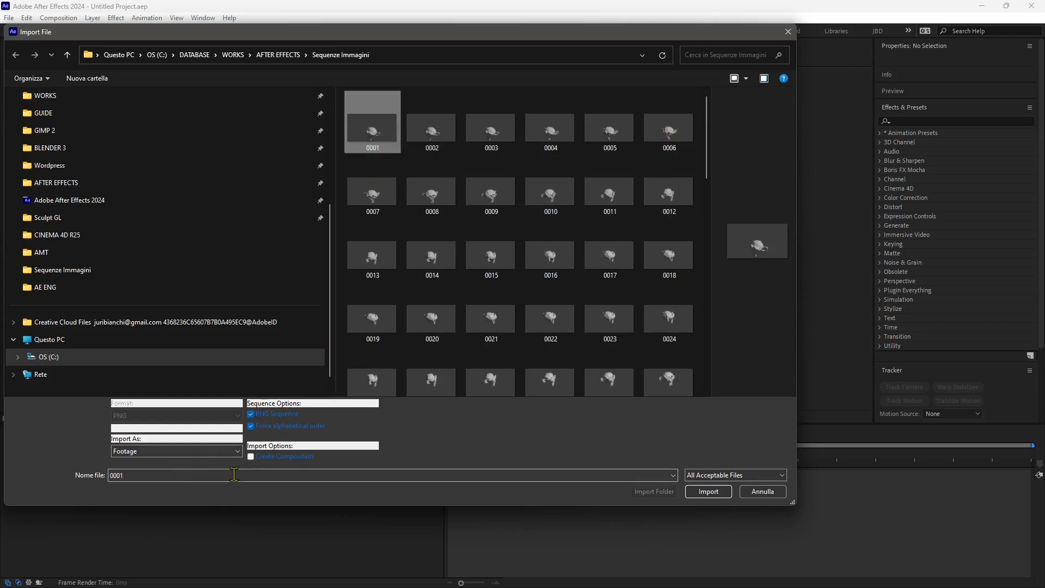
{"action": "left_click", "coordinate": [250, 456]}
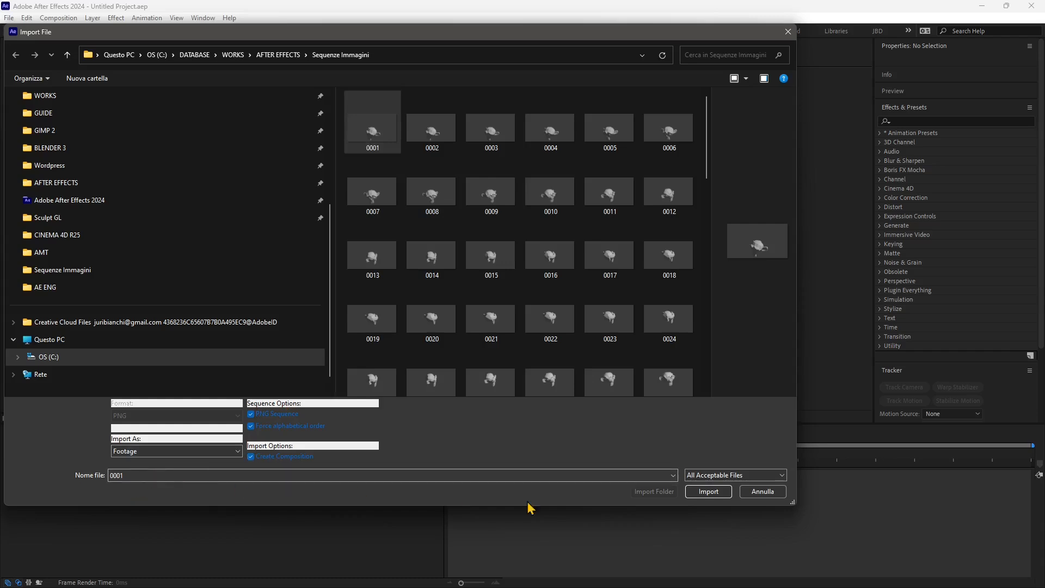
{"action": "mouse_move", "coordinate": [158, 432]}
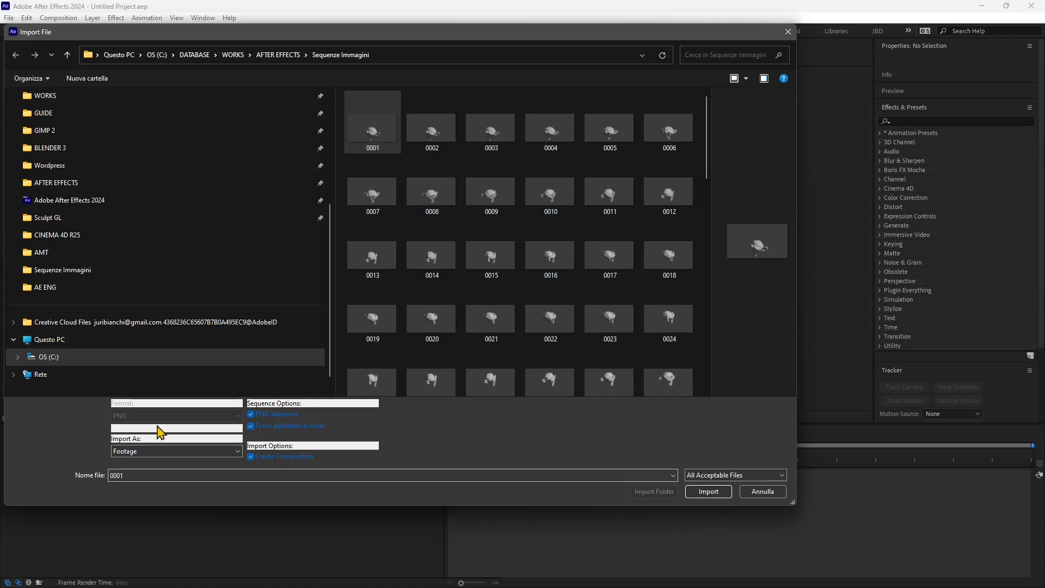
{"action": "mouse_move", "coordinate": [172, 410]}
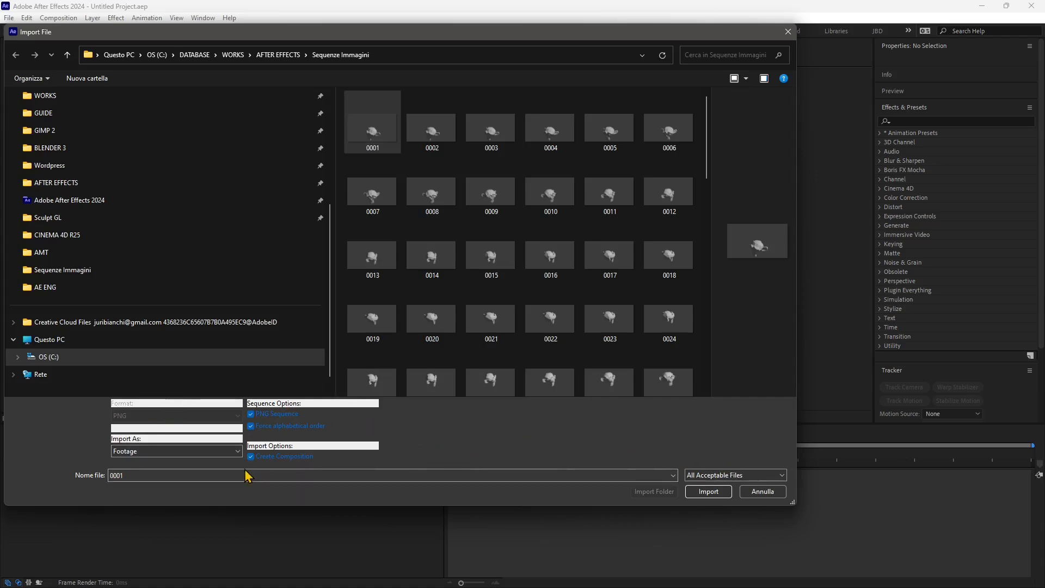
{"action": "mouse_move", "coordinate": [688, 483]}
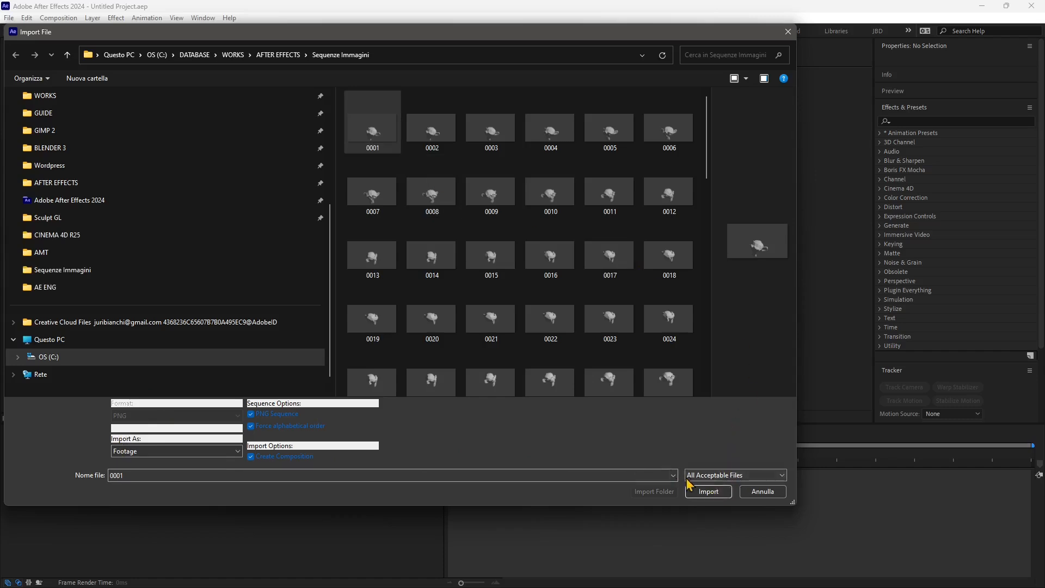
Step: Import the Suzanne sequence as composition Sequenze Immagini 2 and scrub through its frames
{"action": "left_click", "coordinate": [708, 491]}
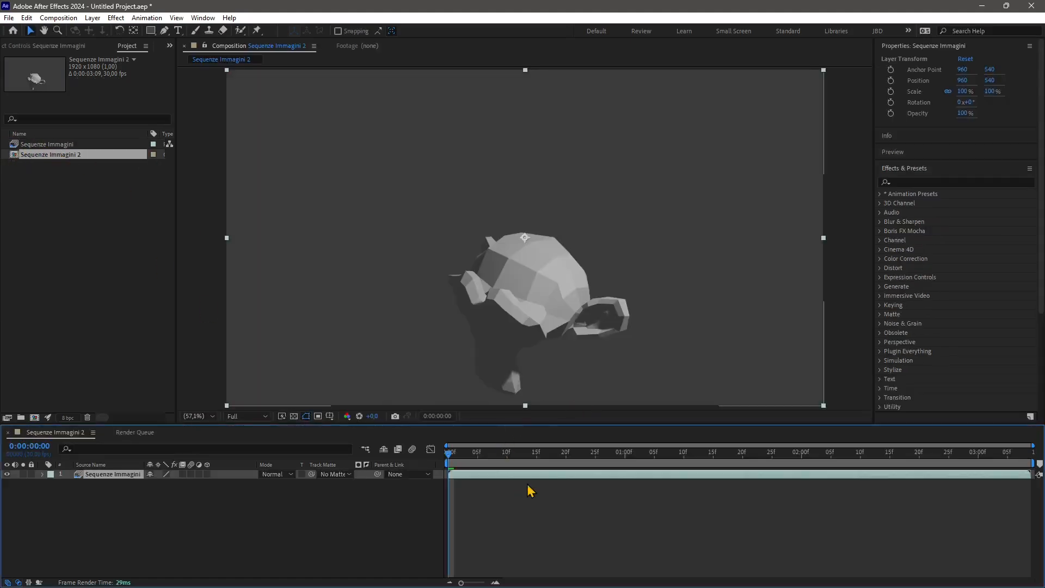
{"action": "left_click", "coordinate": [555, 452]}
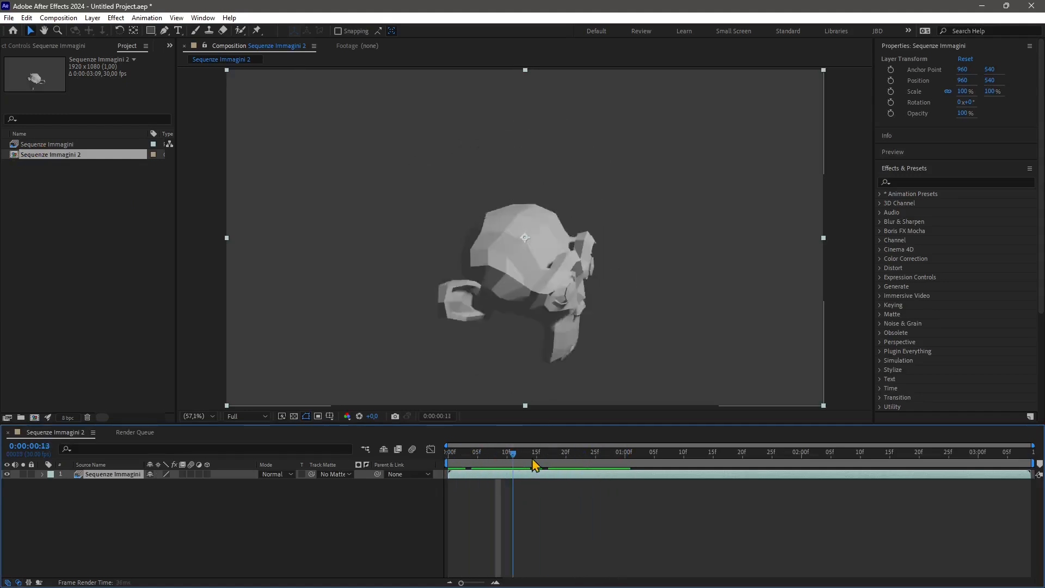
{"action": "left_click", "coordinate": [448, 452]}
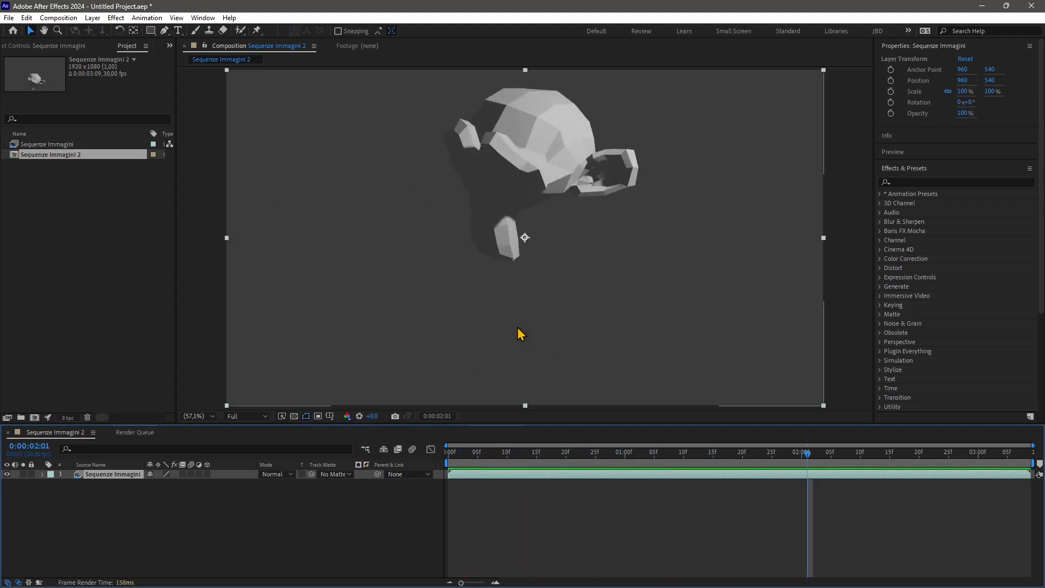
{"action": "left_click", "coordinate": [542, 452]}
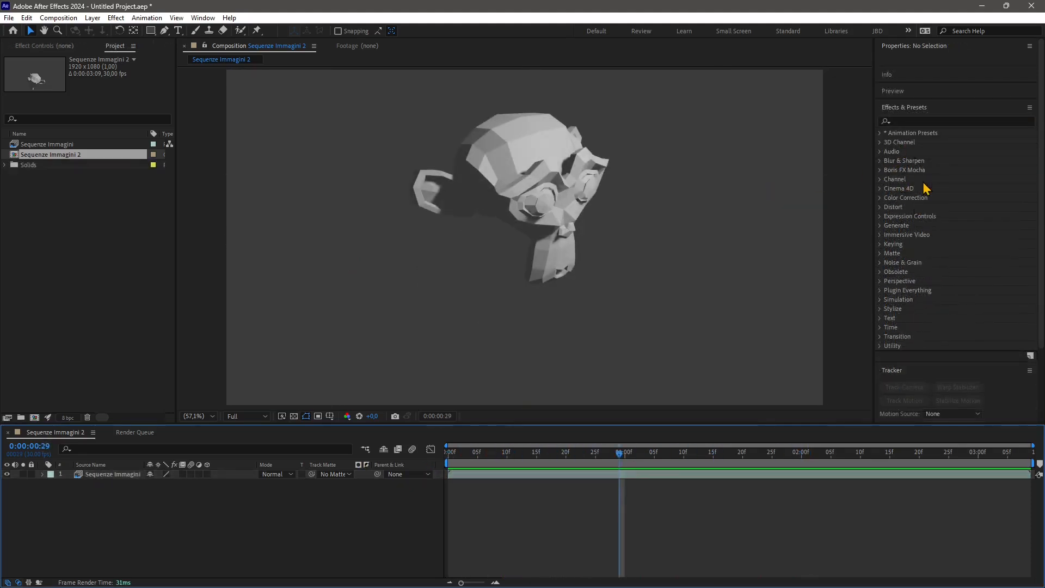
{"action": "mouse_move", "coordinate": [900, 175]}
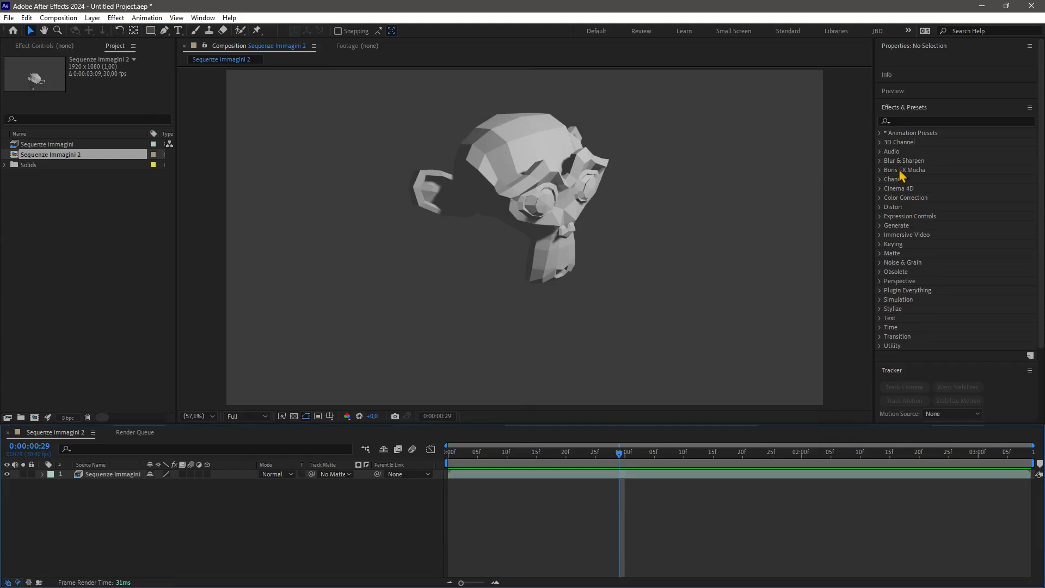
Step: Expand Animation Presets and the Image - Special Effects category in Effects & Presets
{"action": "left_click", "coordinate": [881, 133]}
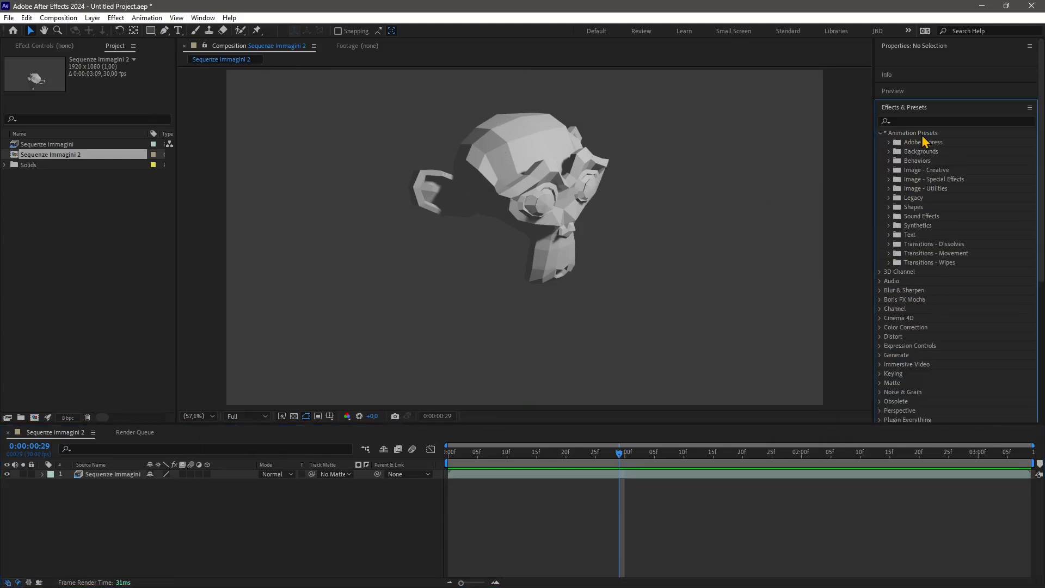
{"action": "mouse_move", "coordinate": [892, 191]}
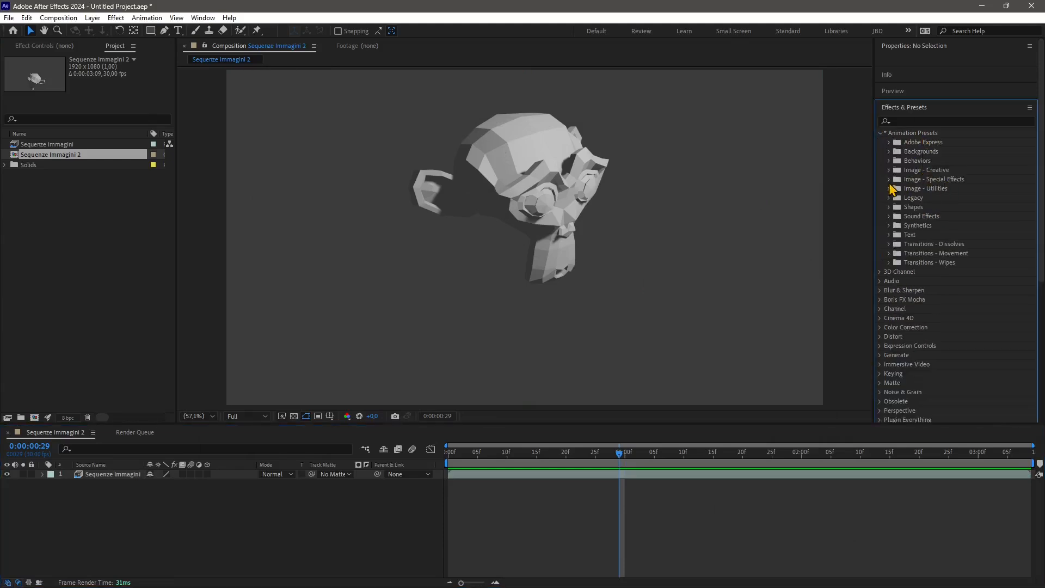
{"action": "left_click", "coordinate": [889, 178]}
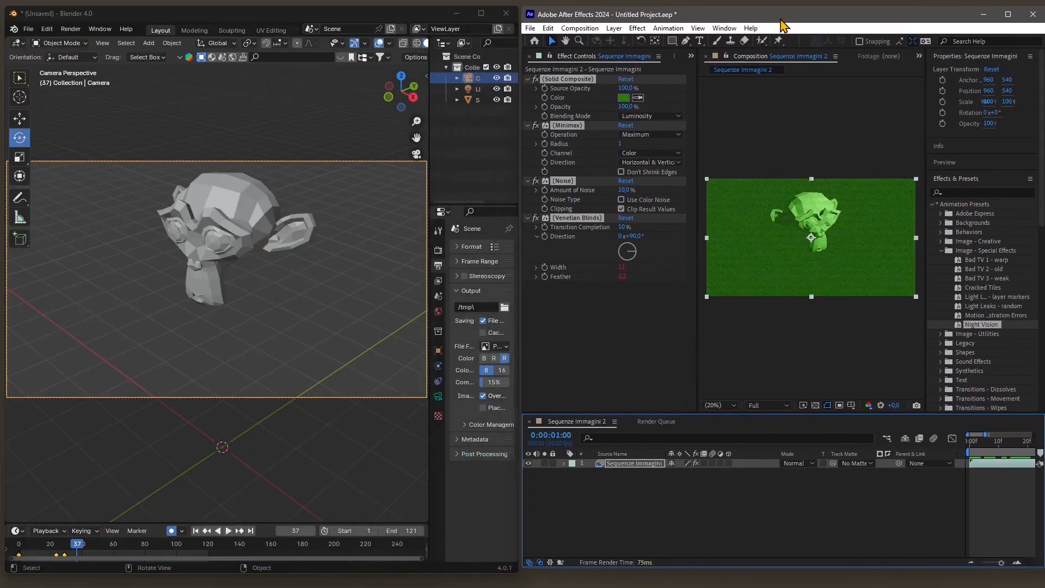
{"action": "mouse_move", "coordinate": [881, 451]}
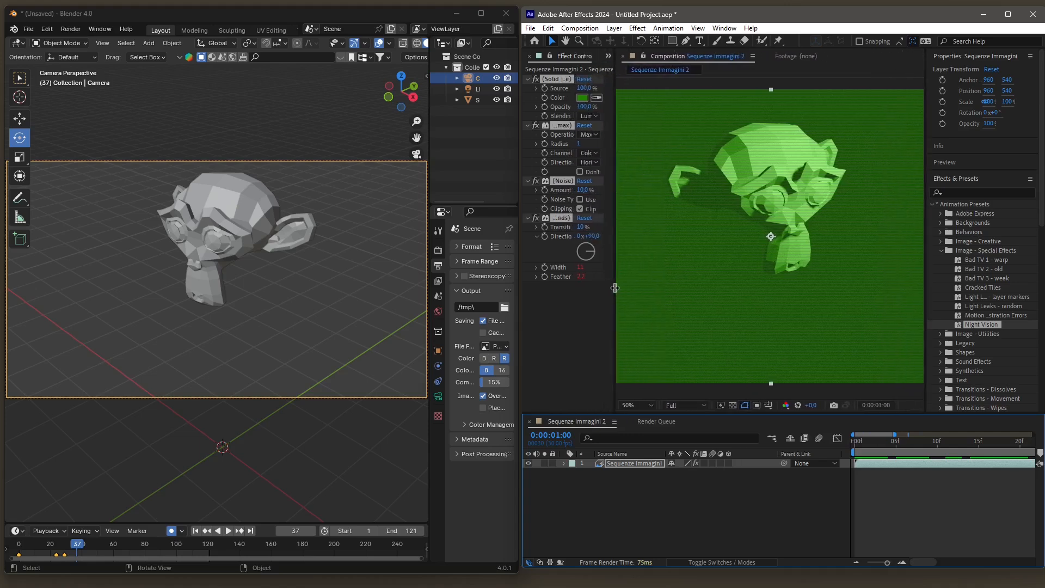
{"action": "mouse_move", "coordinate": [415, 20]}
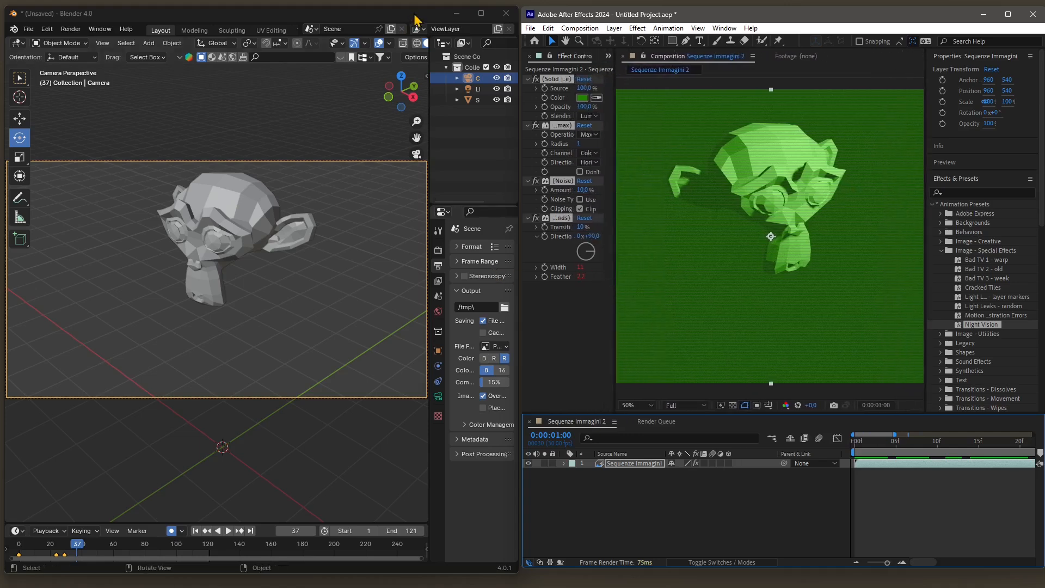
{"action": "mouse_move", "coordinate": [472, 487]}
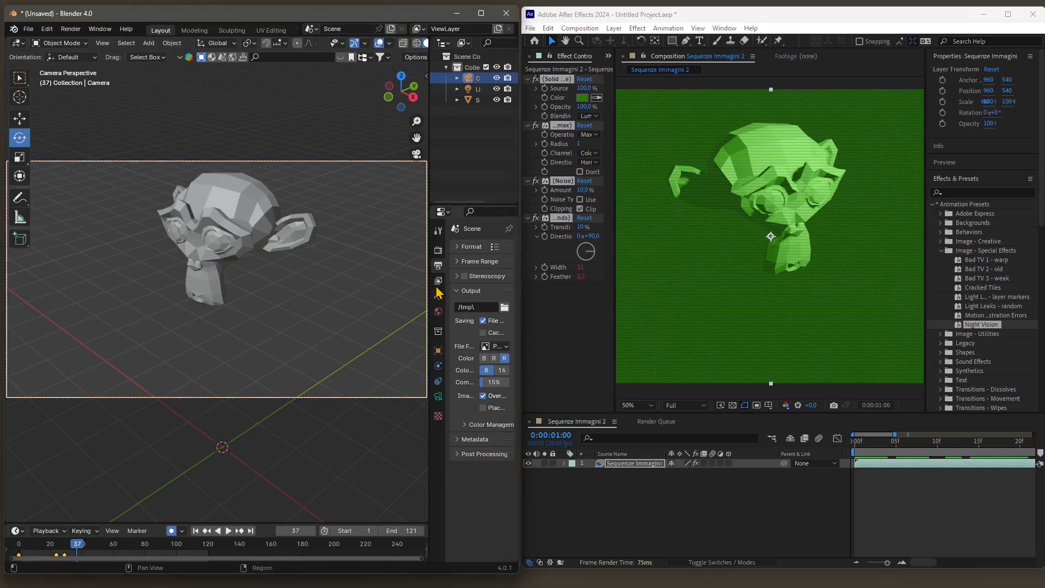
{"action": "mouse_move", "coordinate": [442, 257]}
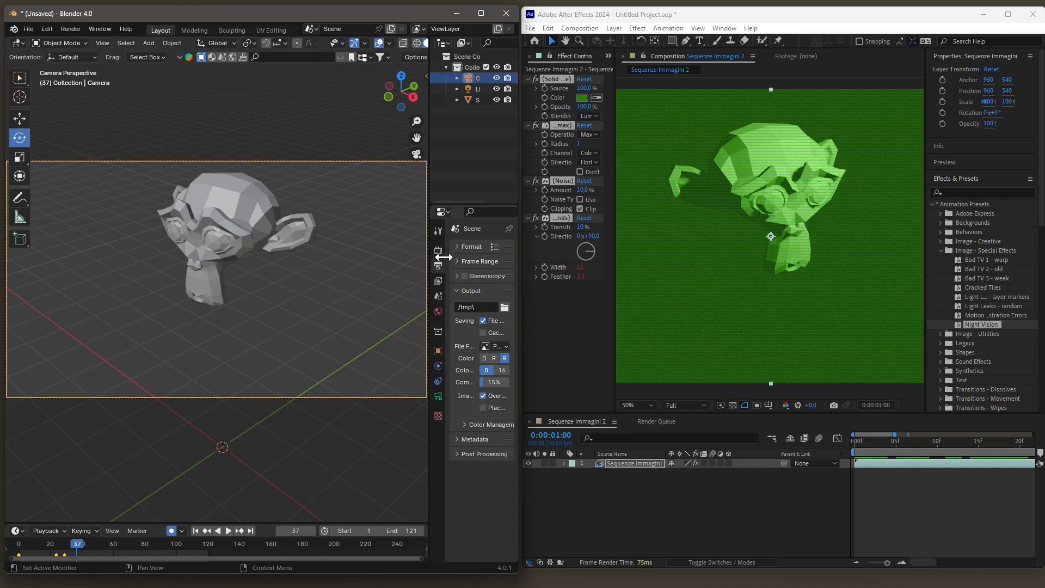
Step: Turn on Film Transparent in Blender's Render Properties
{"action": "left_click", "coordinate": [438, 249]}
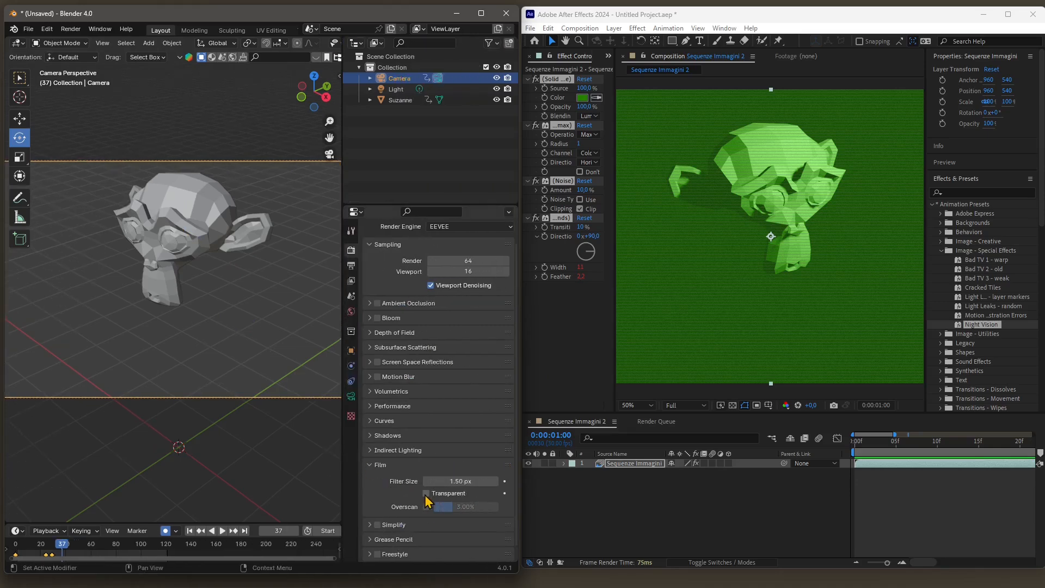
{"action": "left_click", "coordinate": [426, 492]}
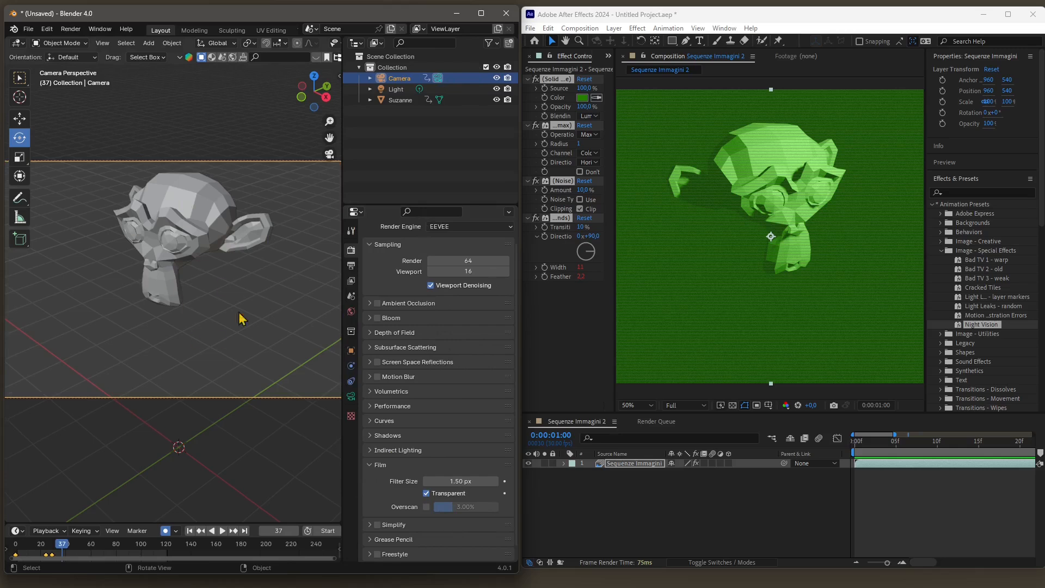
{"action": "mouse_move", "coordinate": [240, 230]}
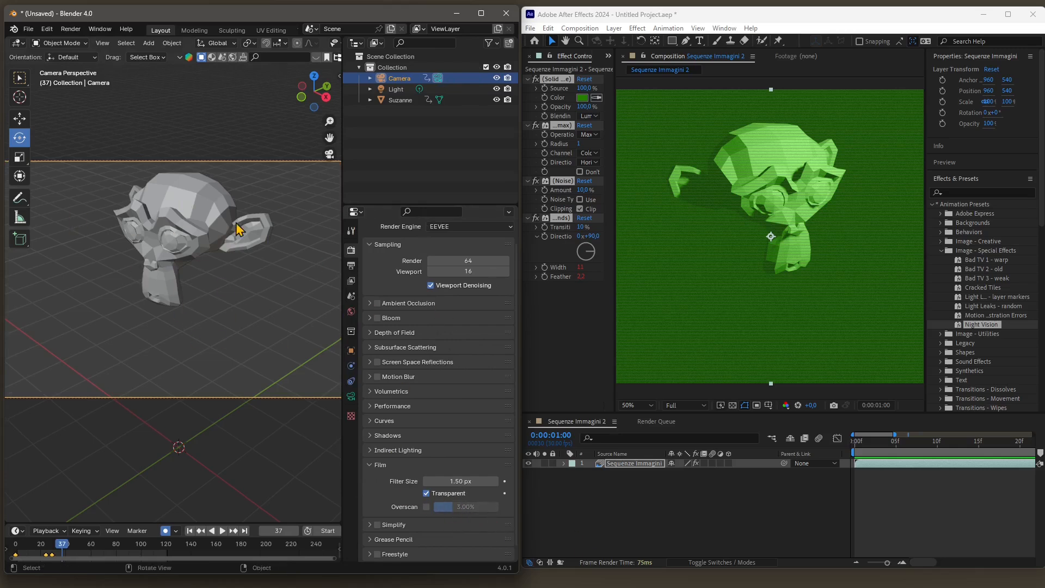